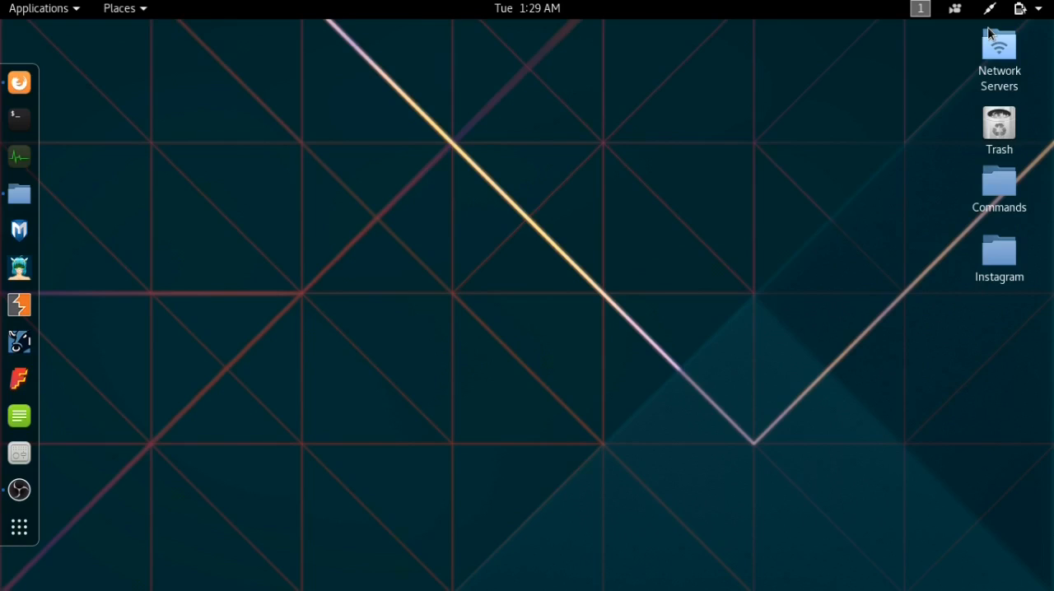
pyautogui.moveTo(991, 30)
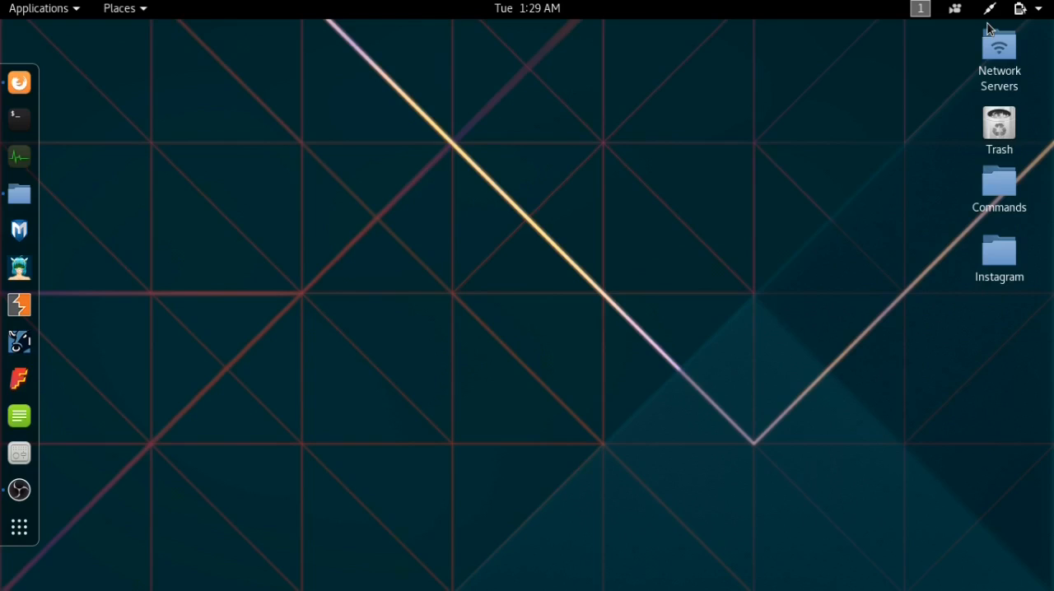
pyautogui.moveTo(985, 29)
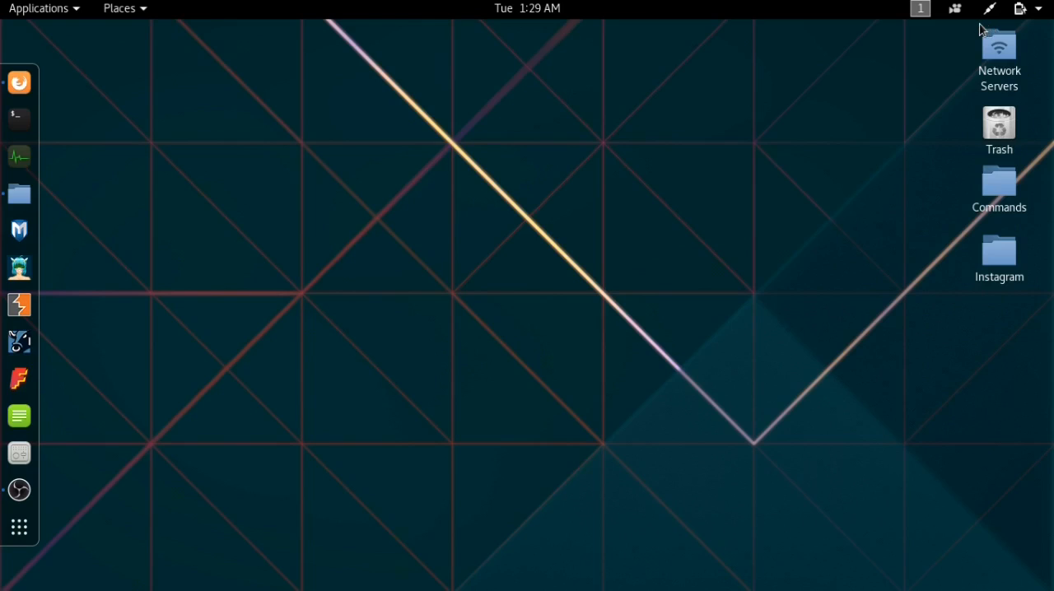
pyautogui.moveTo(959, 56)
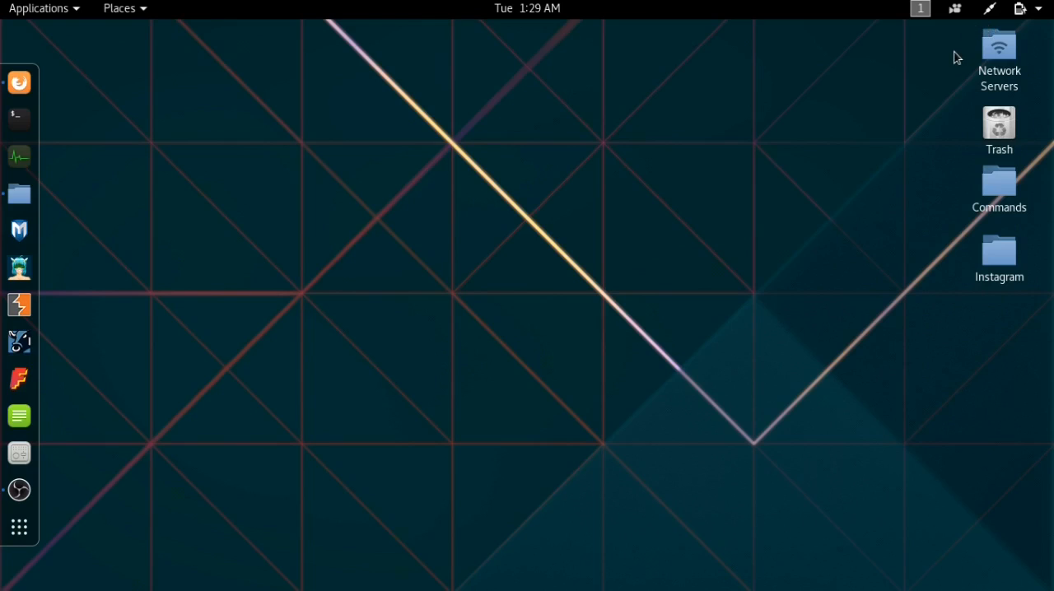
pyautogui.moveTo(402, 122)
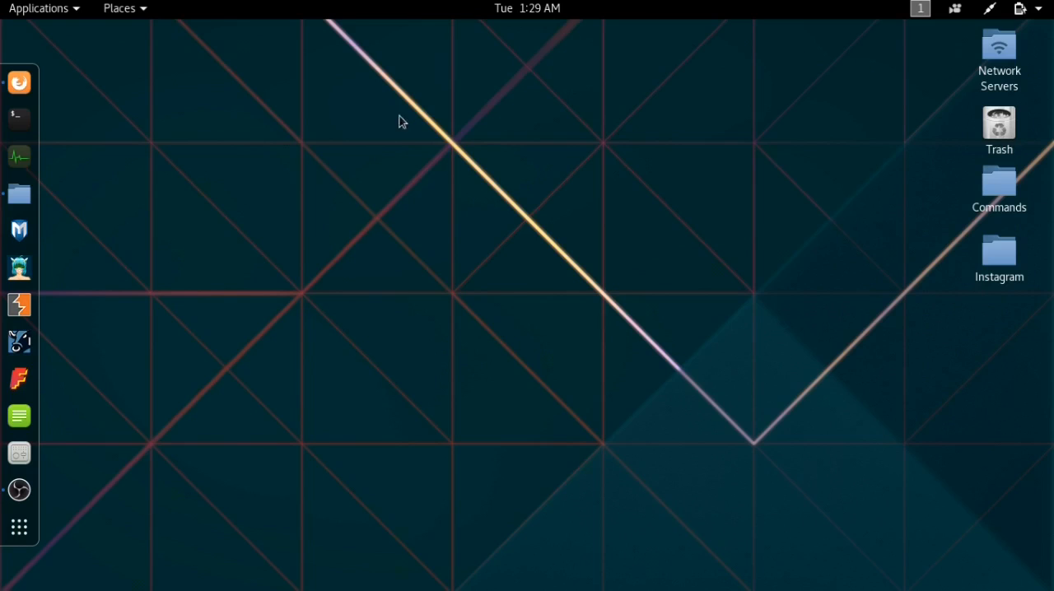
# Print /etc/resolv.conf in a root shell, revealing nameserver 192.168.0.1 from NetworkManager.
pyautogui.click(20, 118)
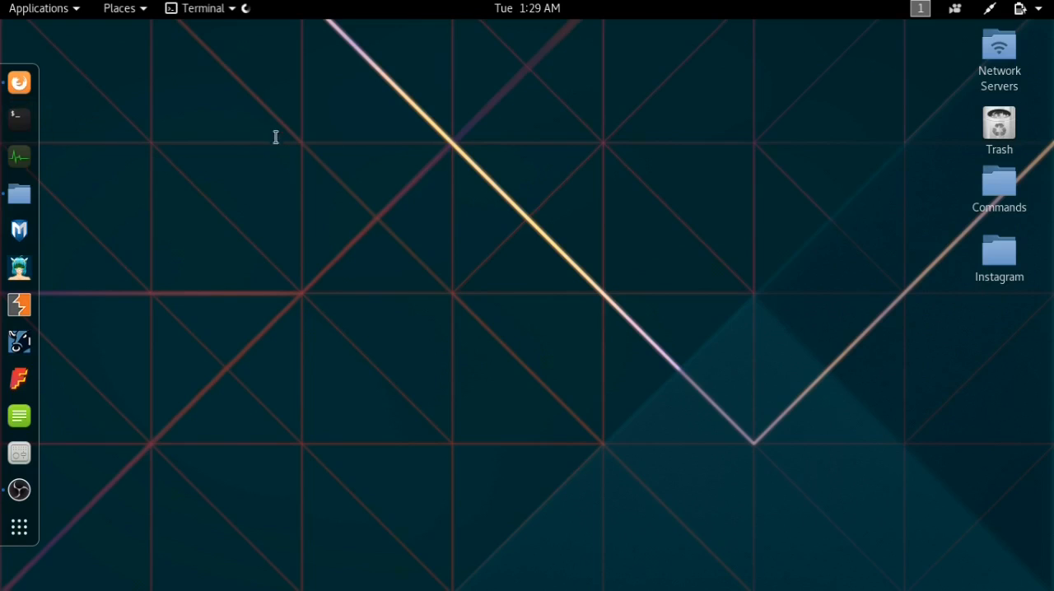
pyautogui.click(19, 117)
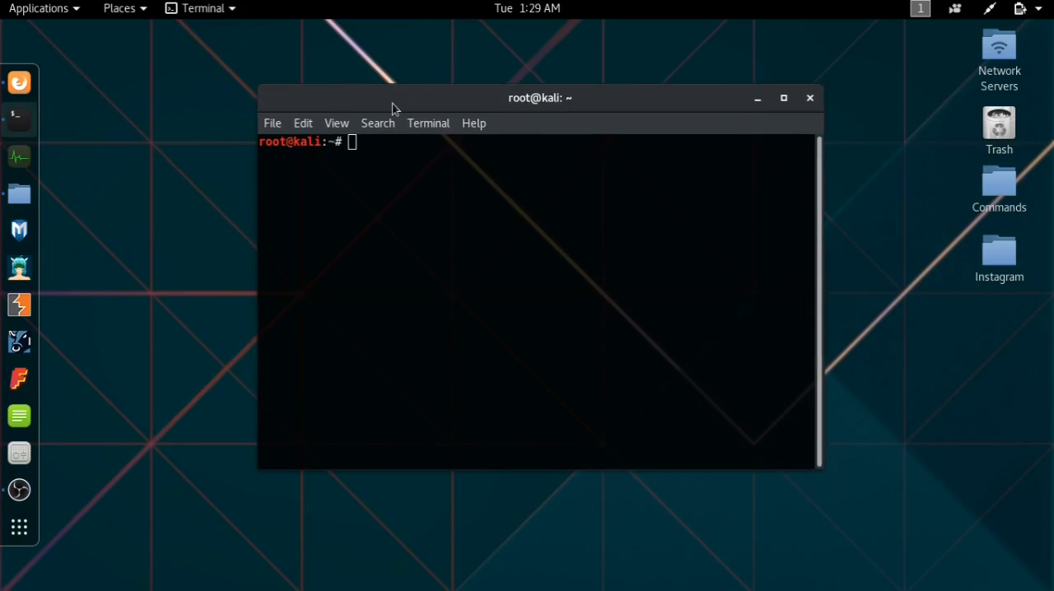
pyautogui.moveTo(403, 135)
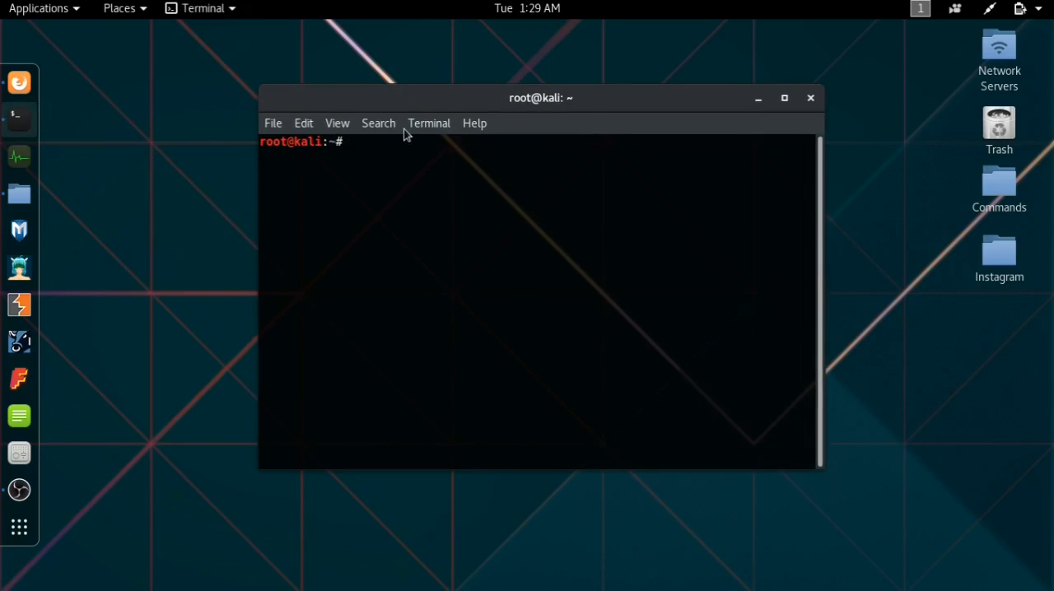
pyautogui.write('/etc')
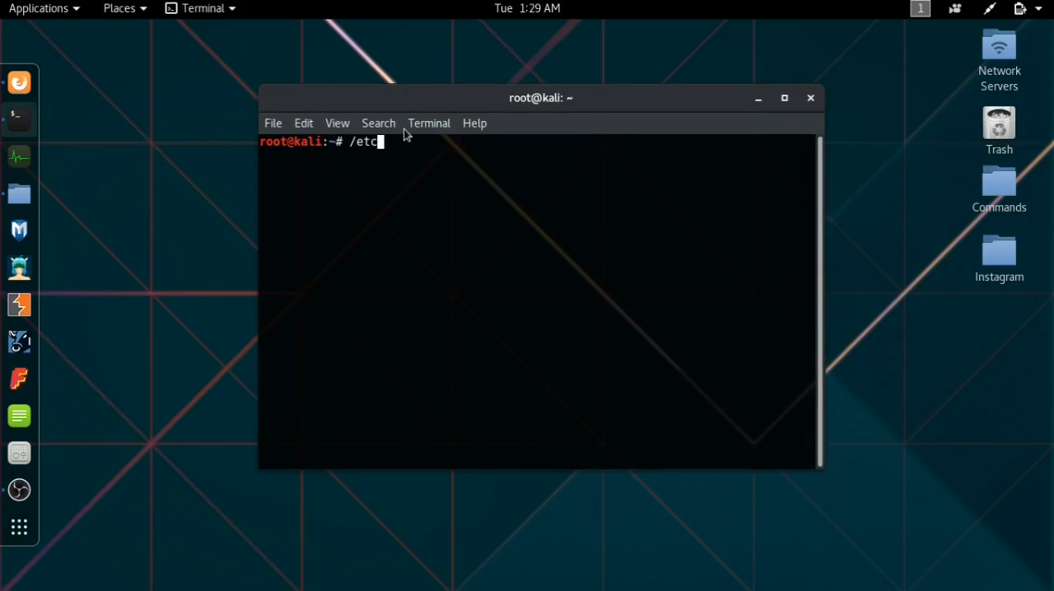
pyautogui.write('/')
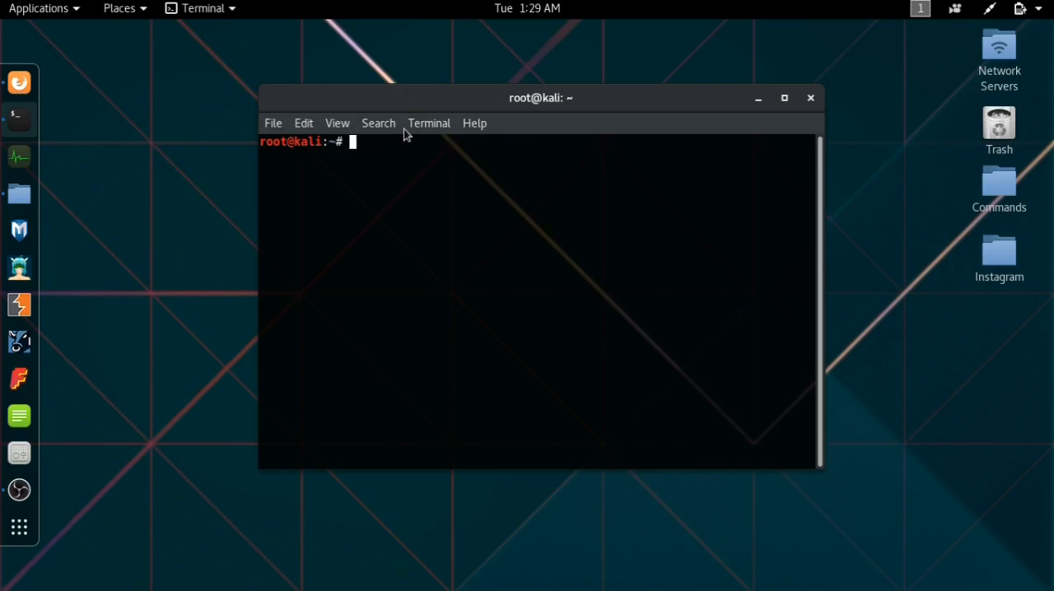
pyautogui.write('cat /')
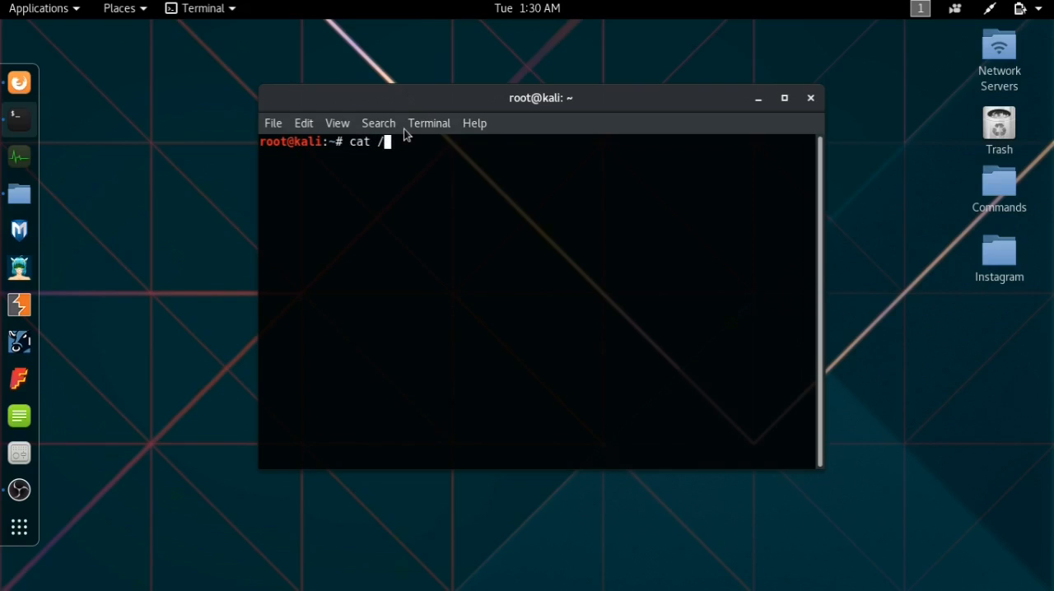
pyautogui.write('etc/')
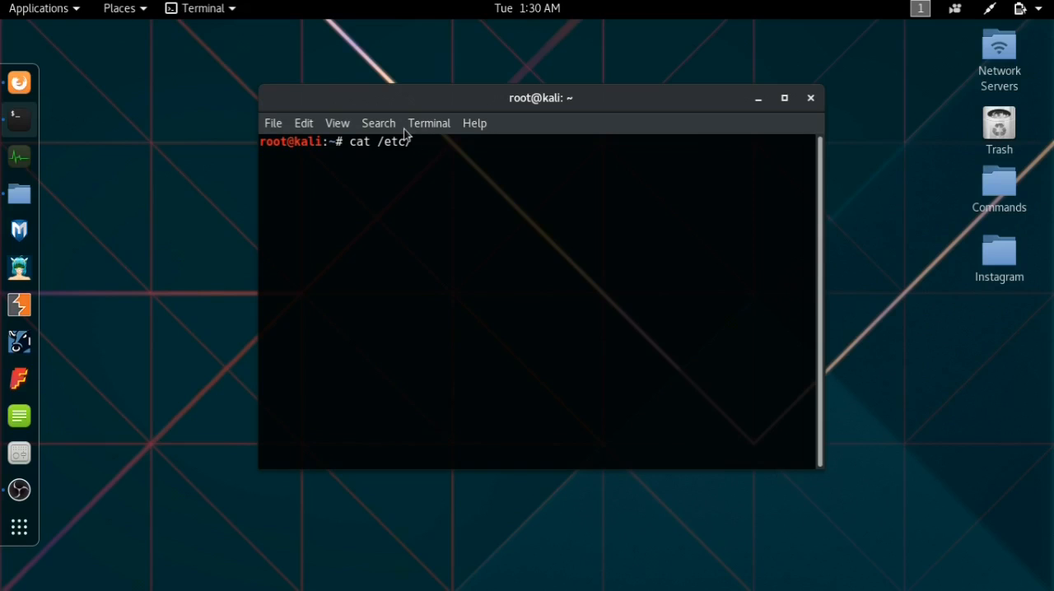
pyautogui.write('resol')
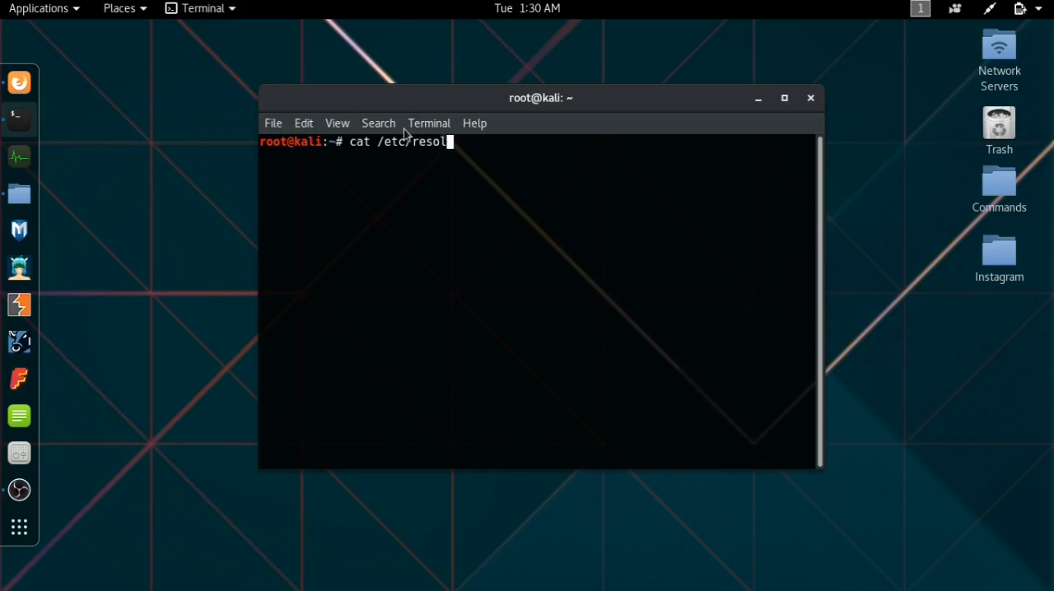
pyautogui.write('v.conf')
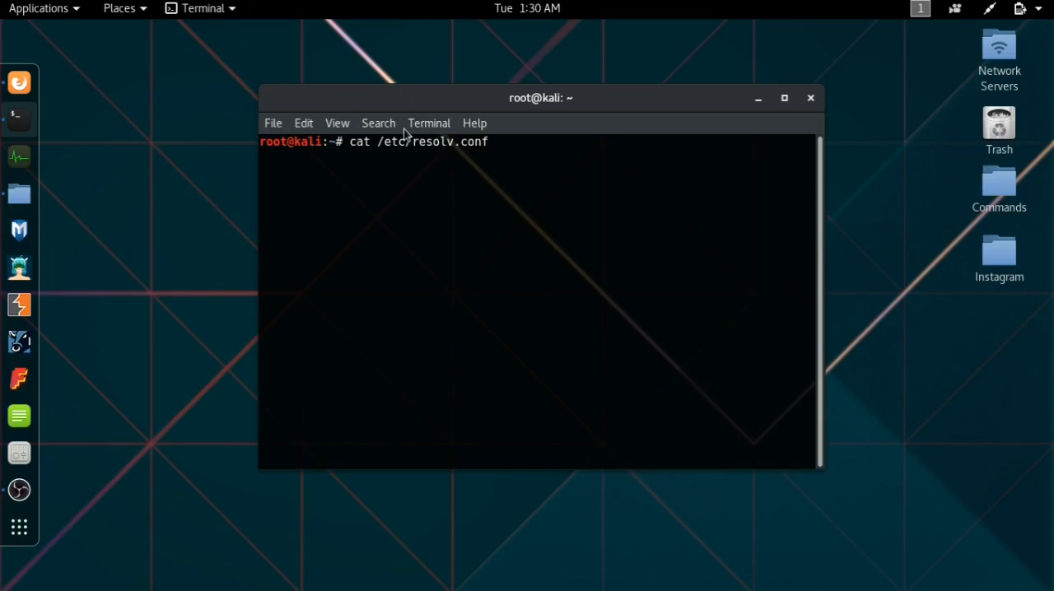
pyautogui.press('Return')
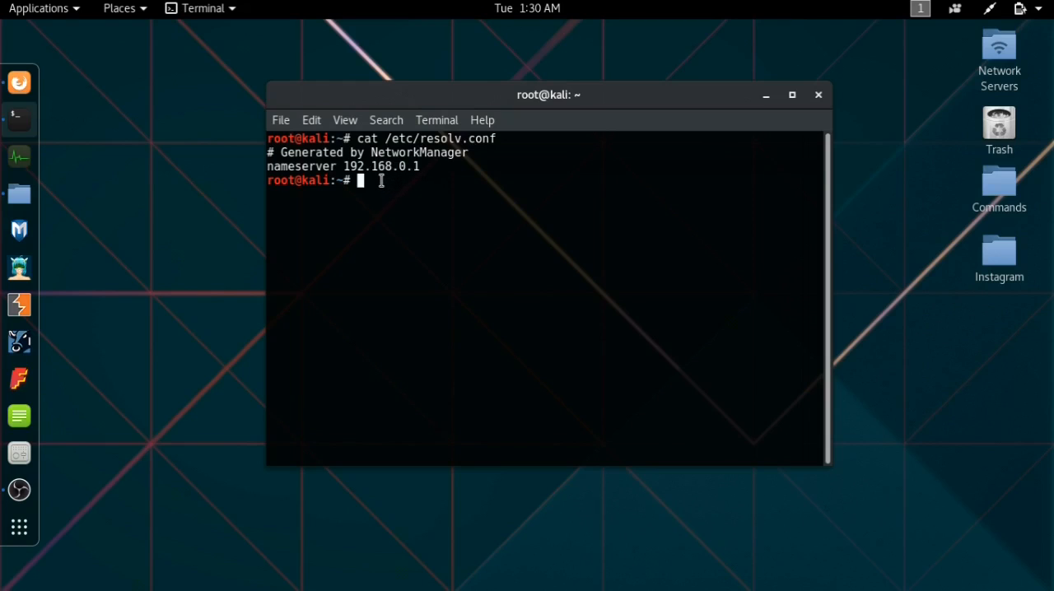
pyautogui.moveTo(365, 183)
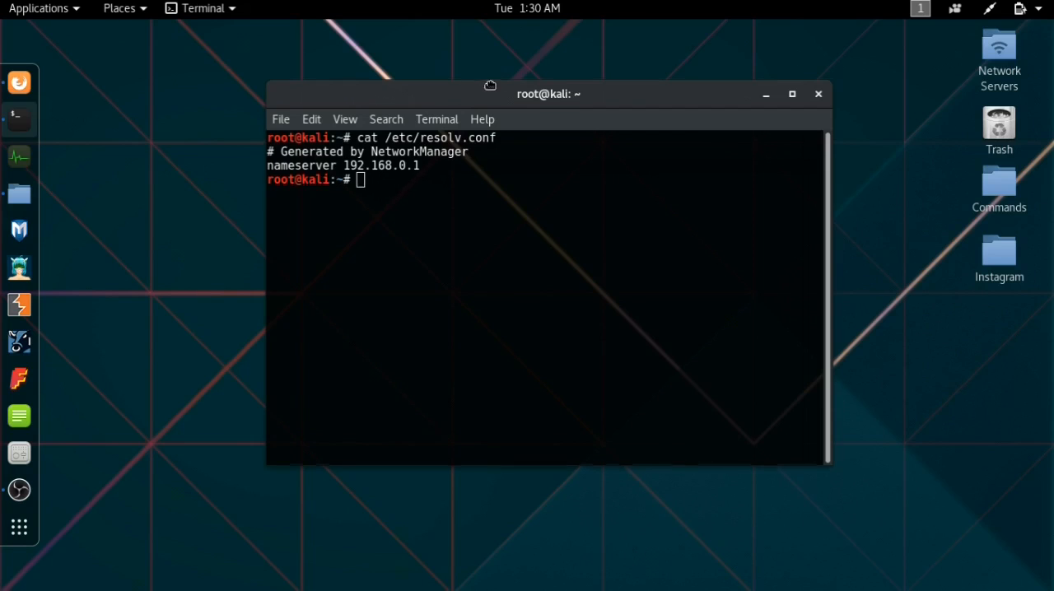
pyautogui.moveTo(548, 94); pyautogui.dragTo(593, 89)
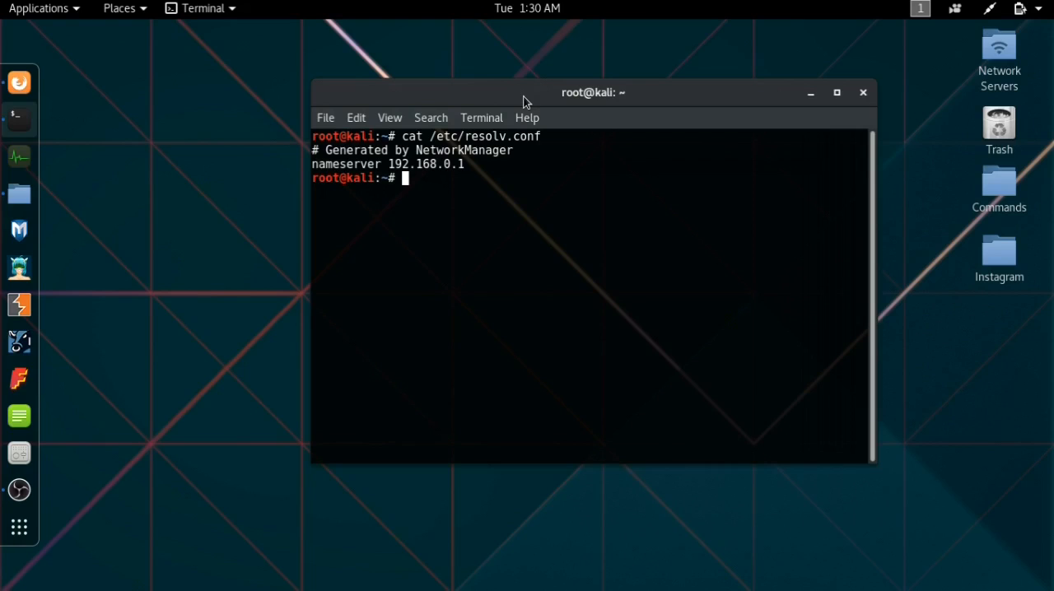
pyautogui.moveTo(398, 86)
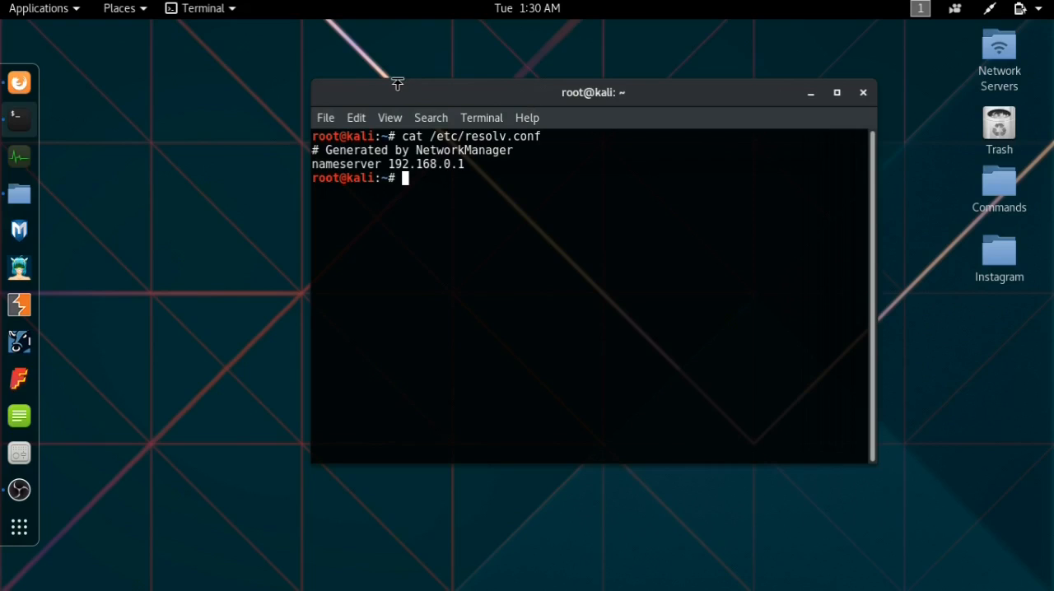
pyautogui.moveTo(435, 182)
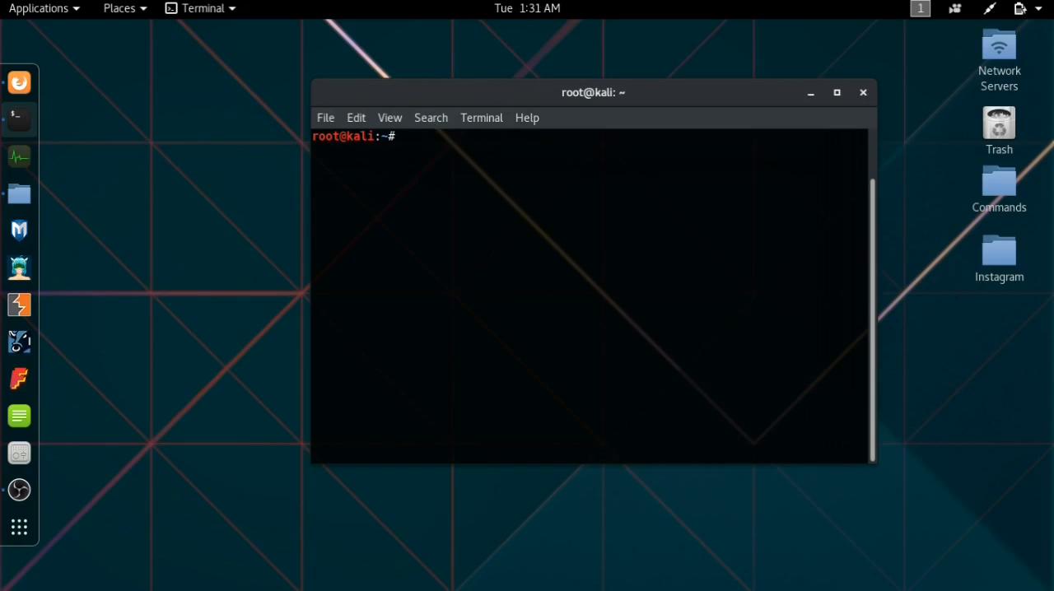
# Edit /etc/dhcp/dhclient.conf with nano.
pyautogui.write('nano')
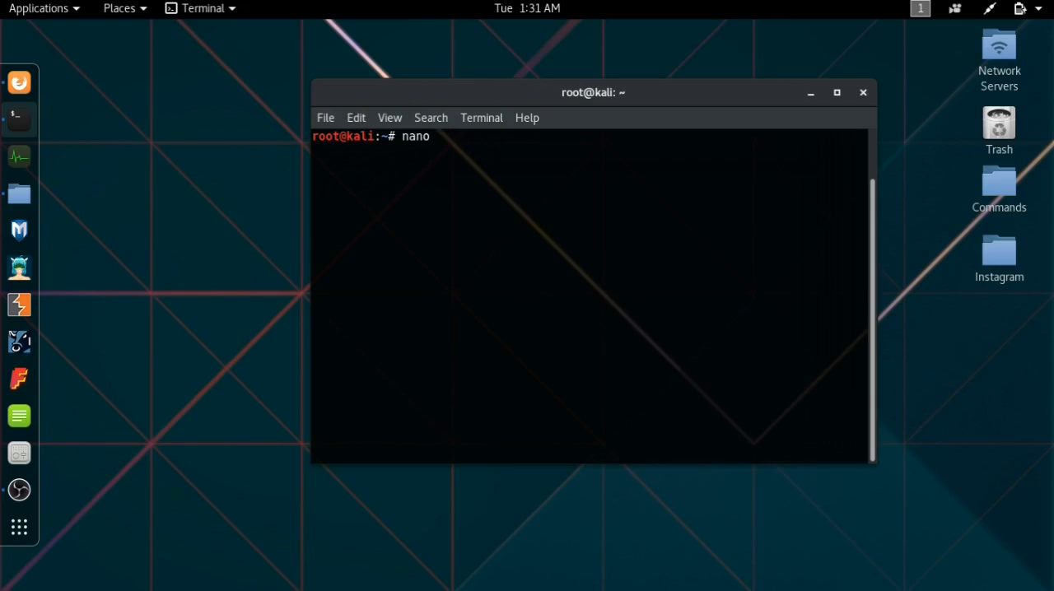
pyautogui.write('/etc/')
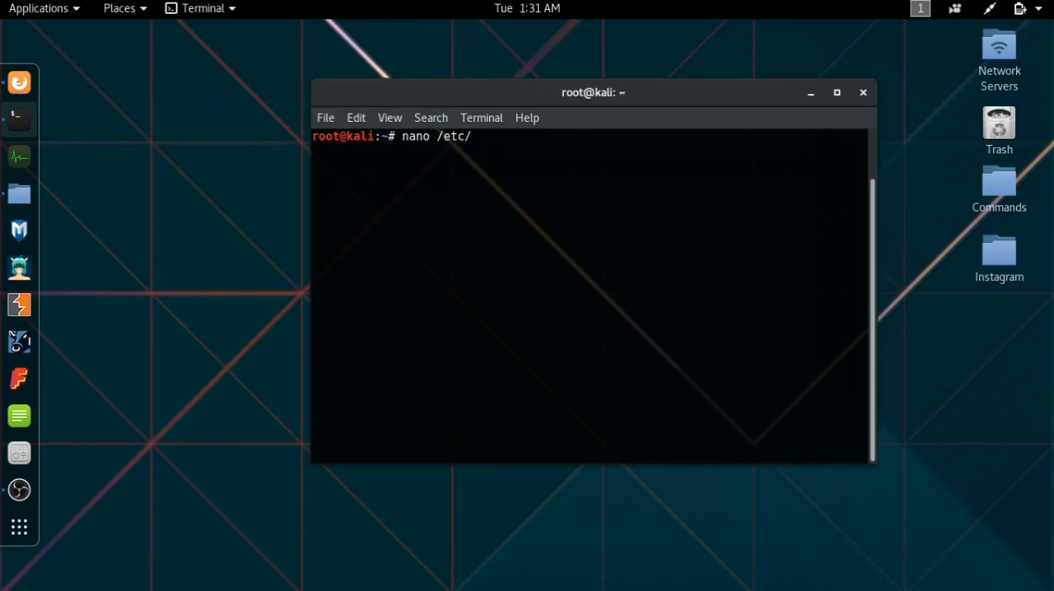
pyautogui.write('dhcp')
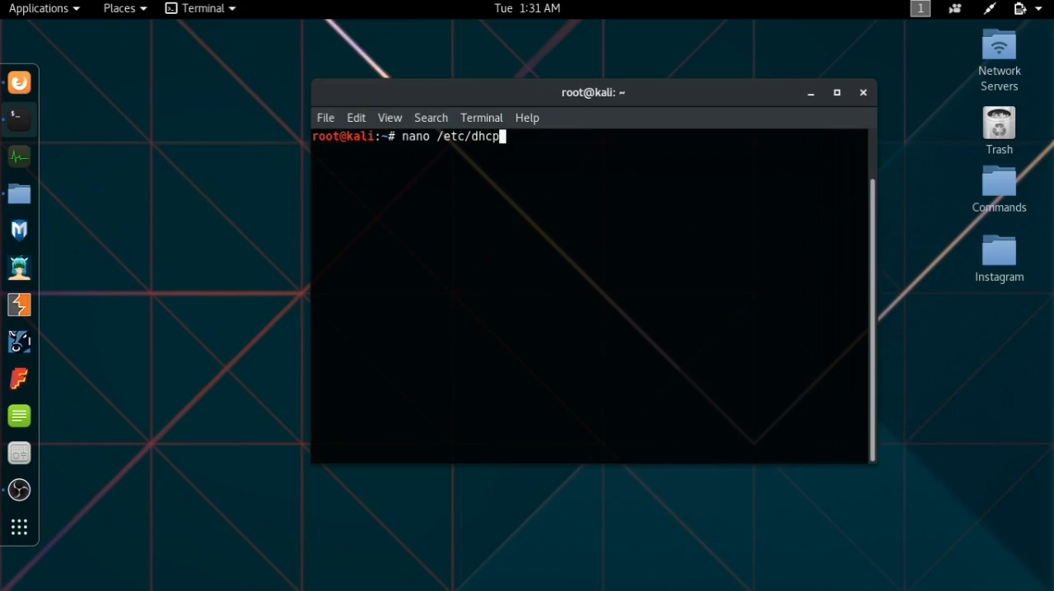
pyautogui.write('/')
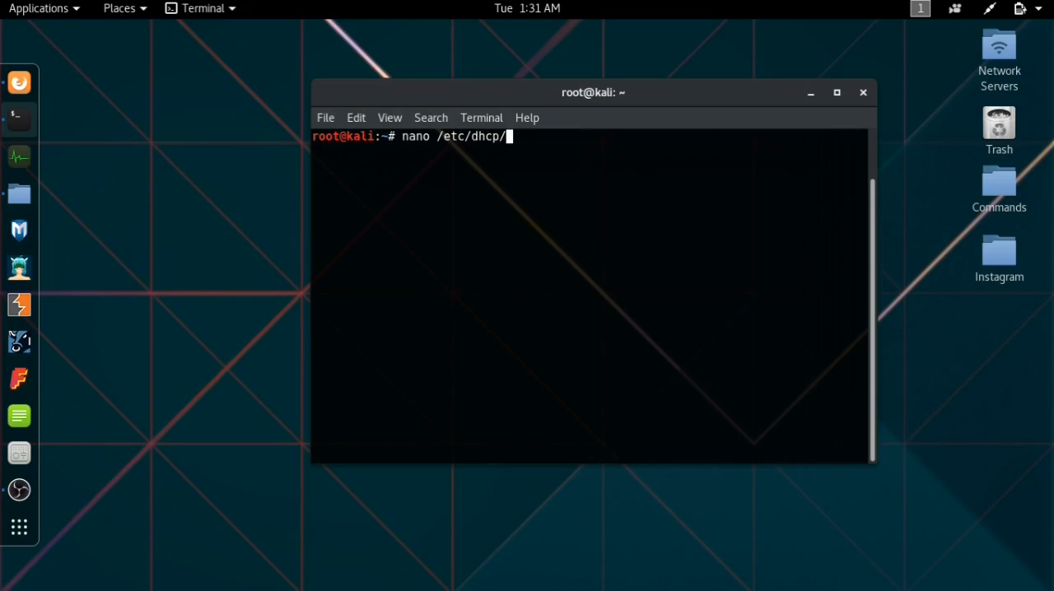
pyautogui.write('dhclient.')
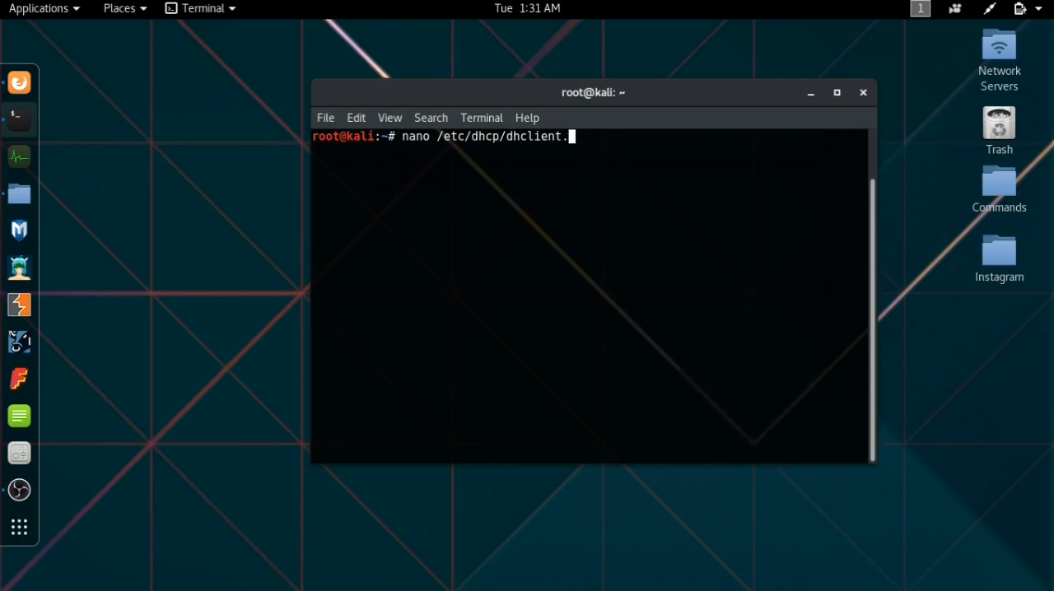
pyautogui.press('Return')
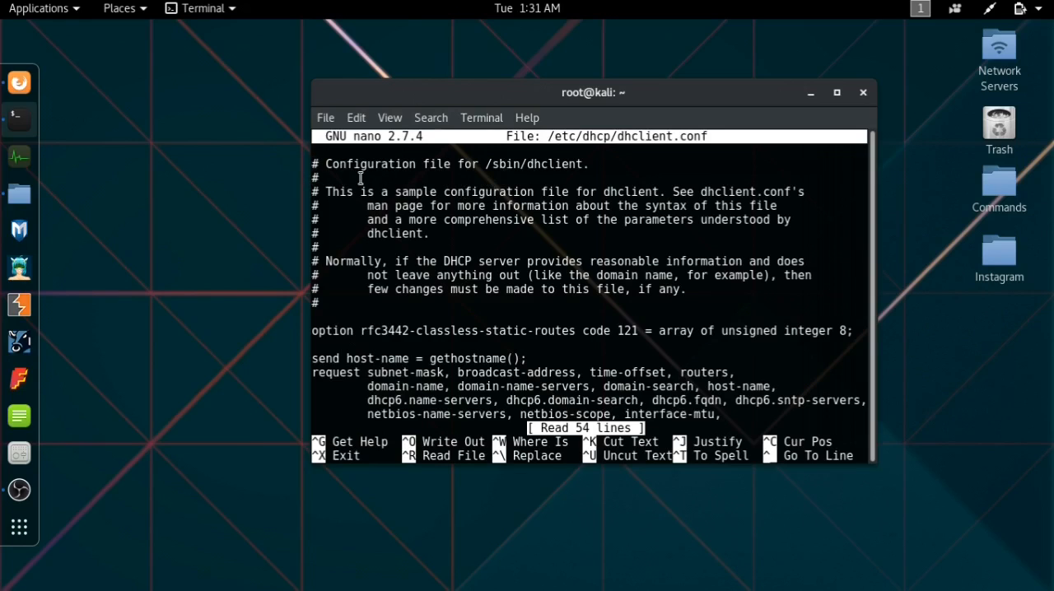
pyautogui.moveTo(392, 253)
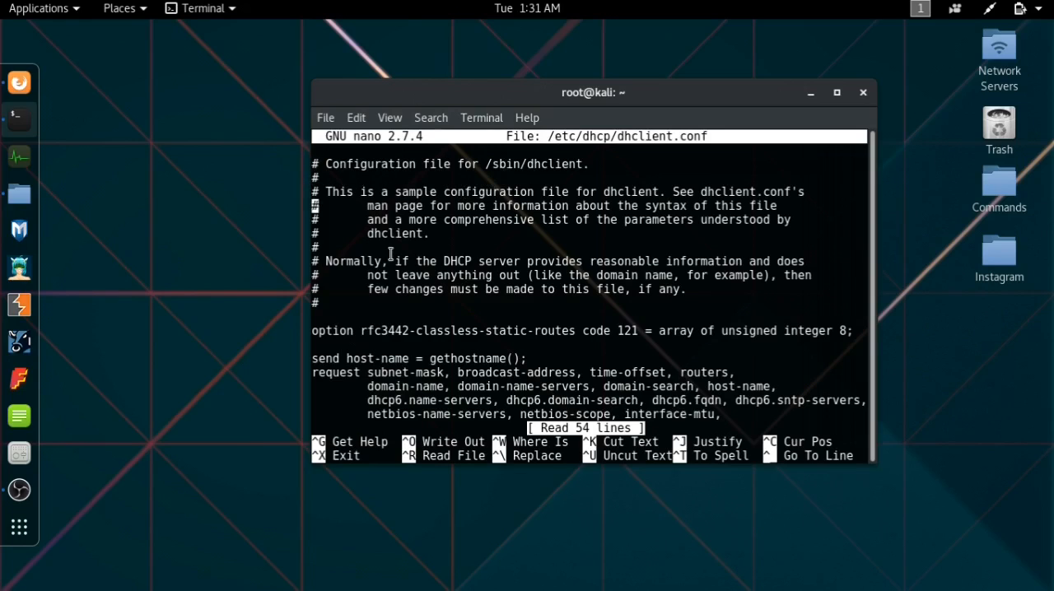
# Reach the prepend domain-name-servers line and start removing its 127.0.0.1 address.
pyautogui.scroll(-3)
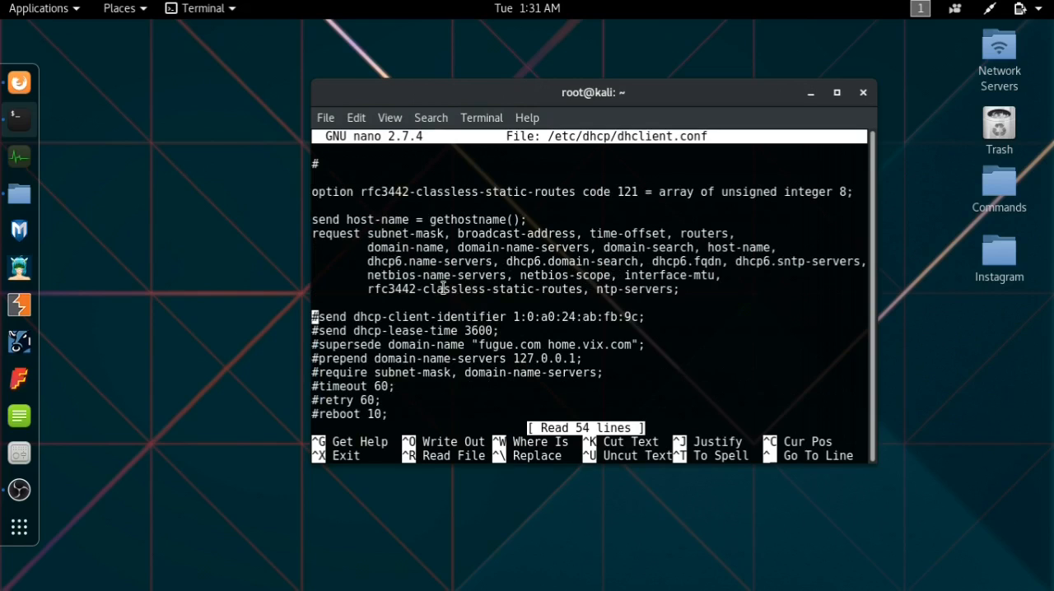
pyautogui.moveTo(438, 353)
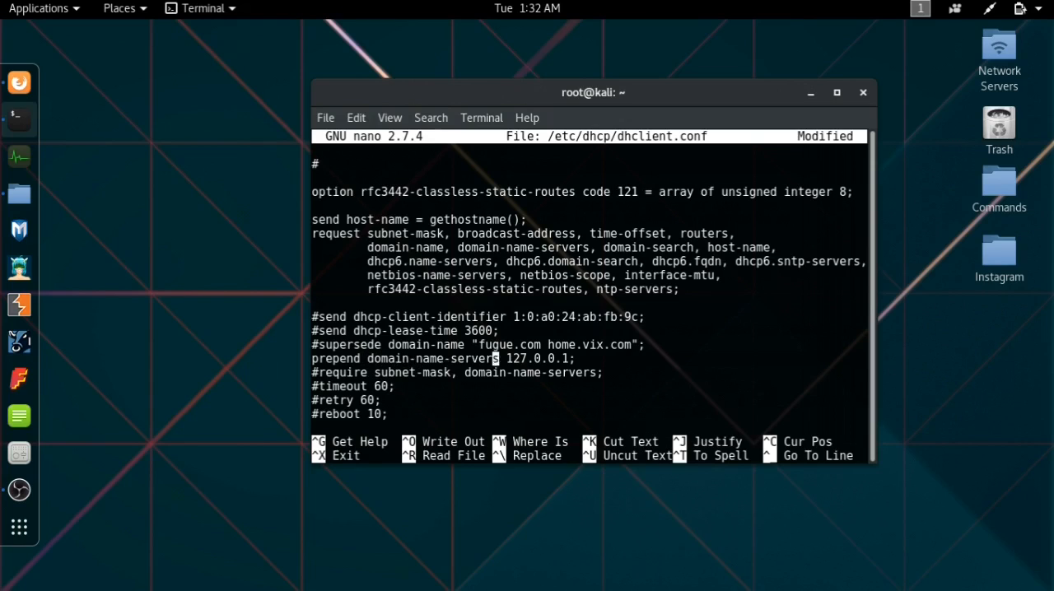
pyautogui.press('End')
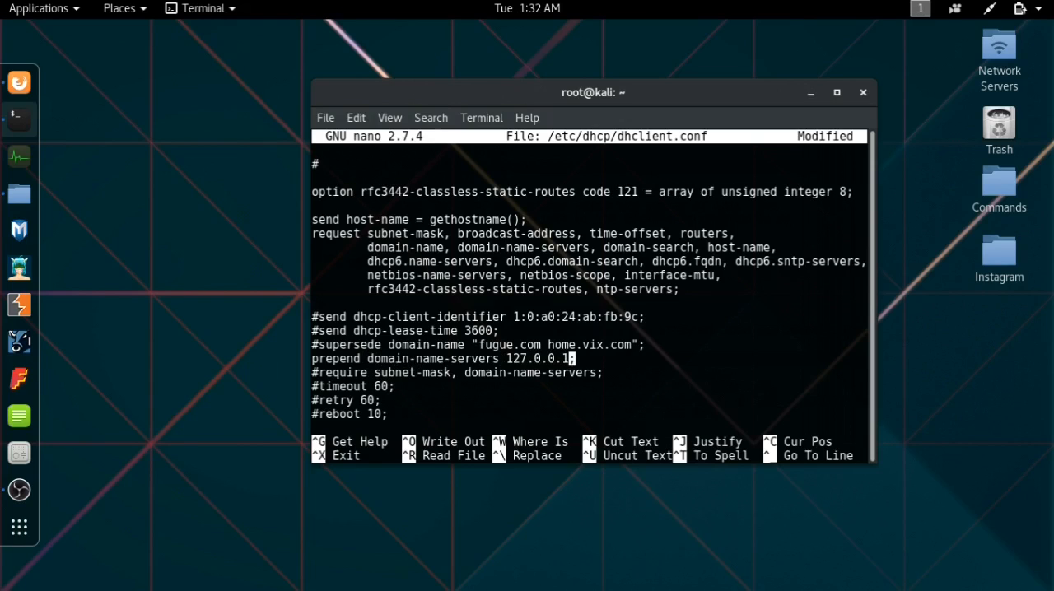
pyautogui.press('BackSpace')
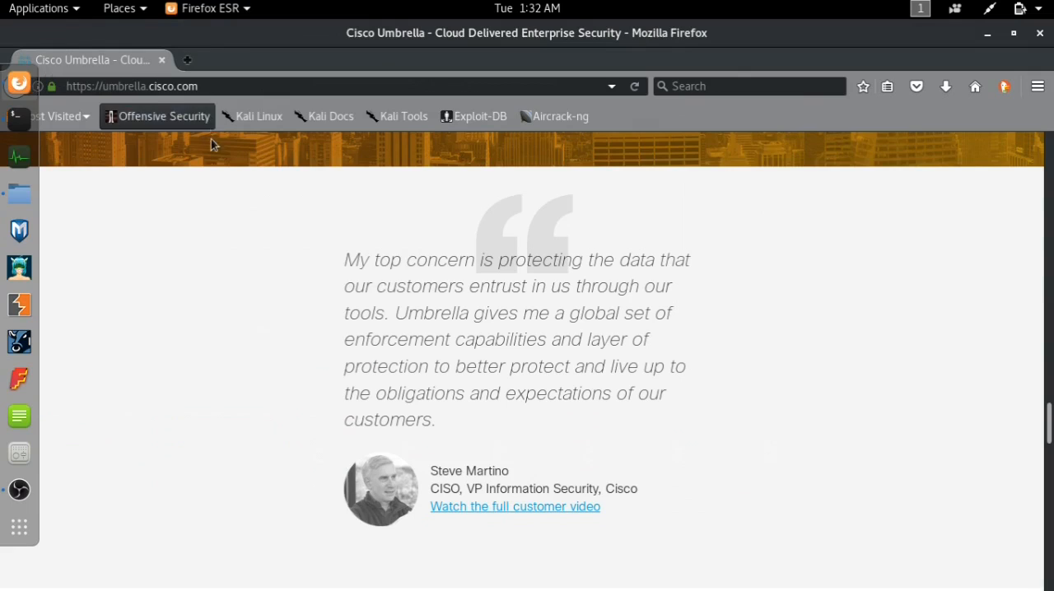
# Scroll the Cisco Umbrella page to its footer listing 208.67.222.222 and 208.67.220.220.
pyautogui.scroll(-3)
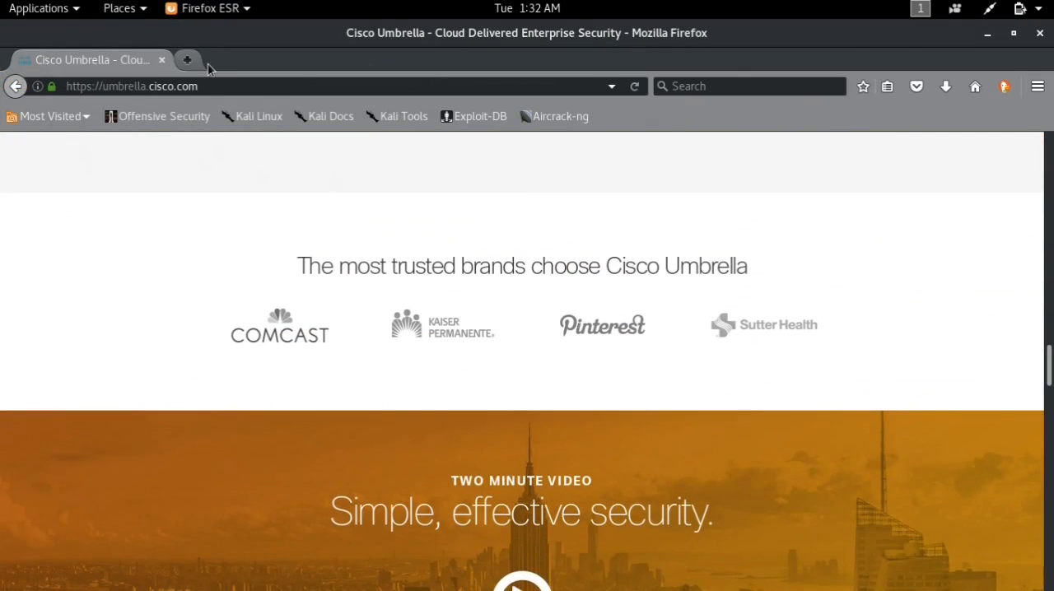
pyautogui.click(188, 59)
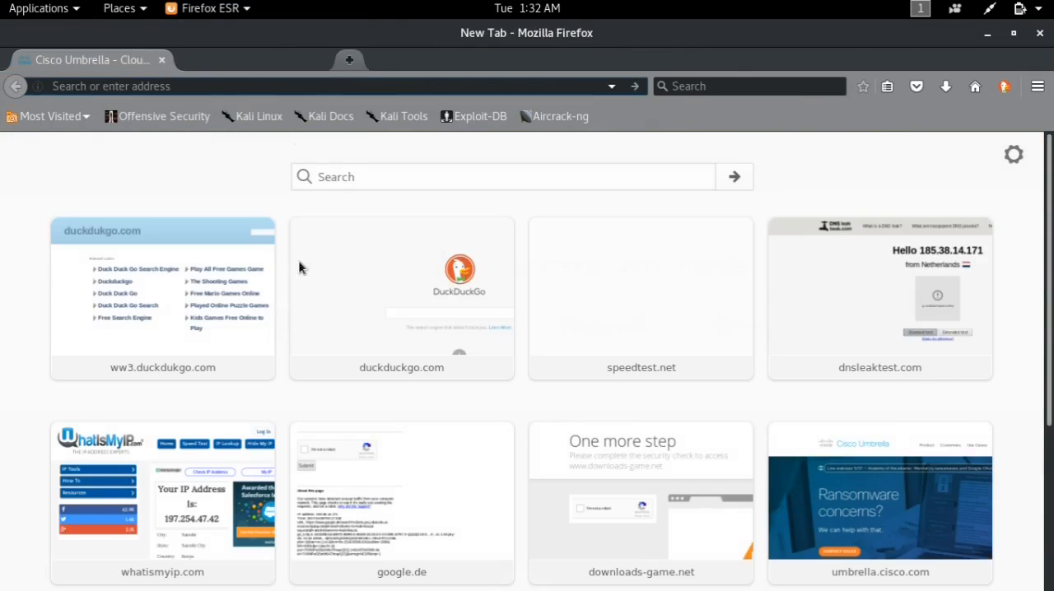
pyautogui.click(880, 502)
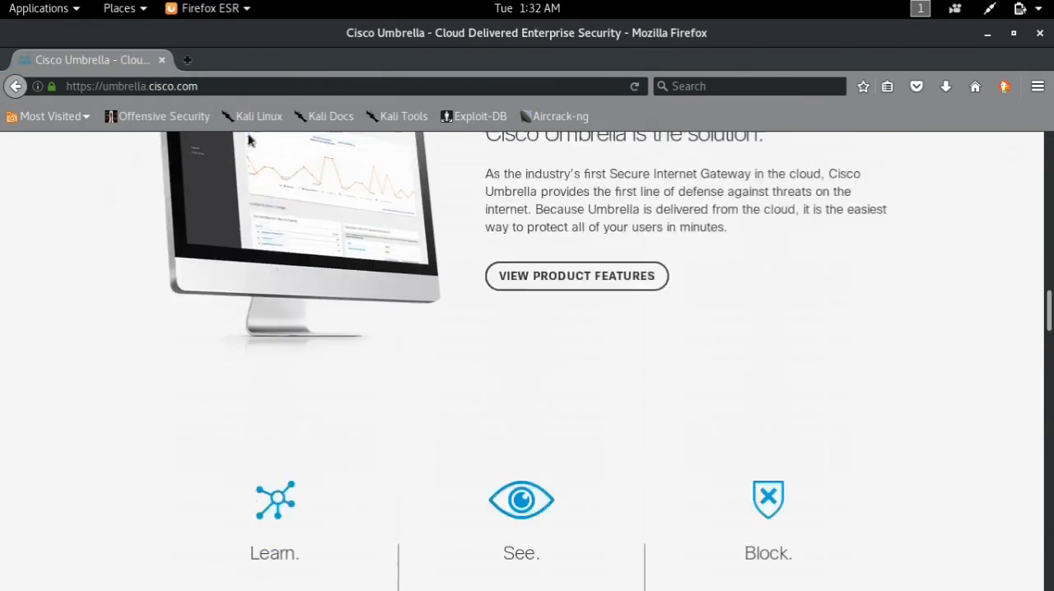
pyautogui.scroll(-3)
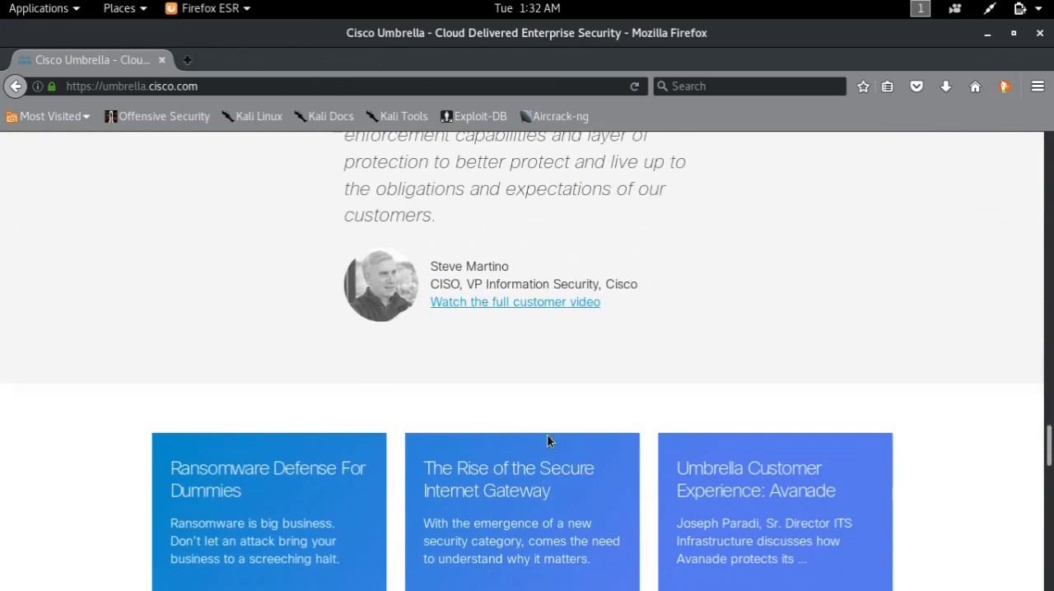
pyautogui.scroll(-3)
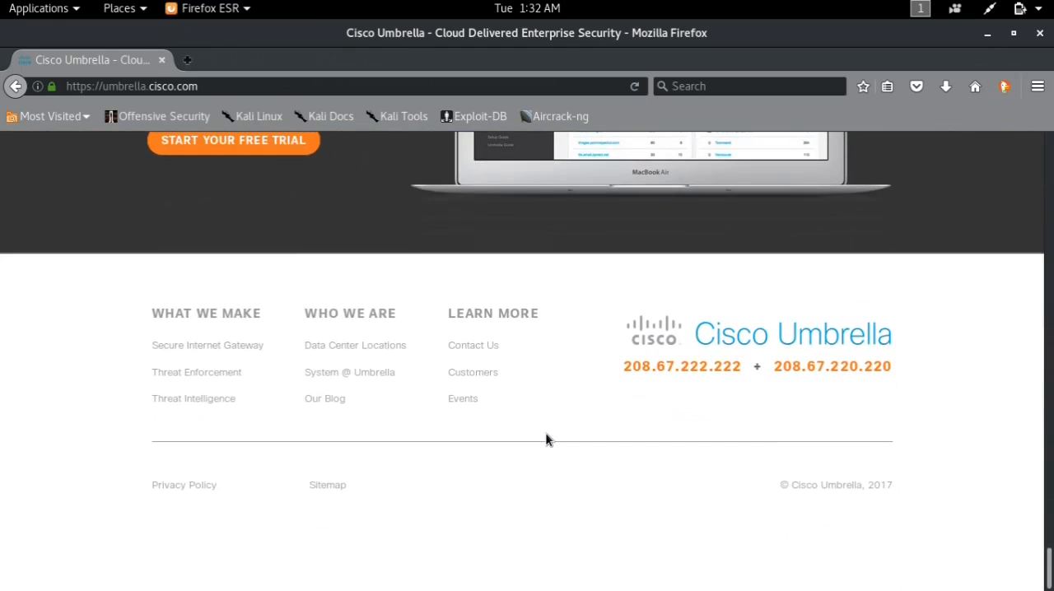
pyautogui.moveTo(623, 372)
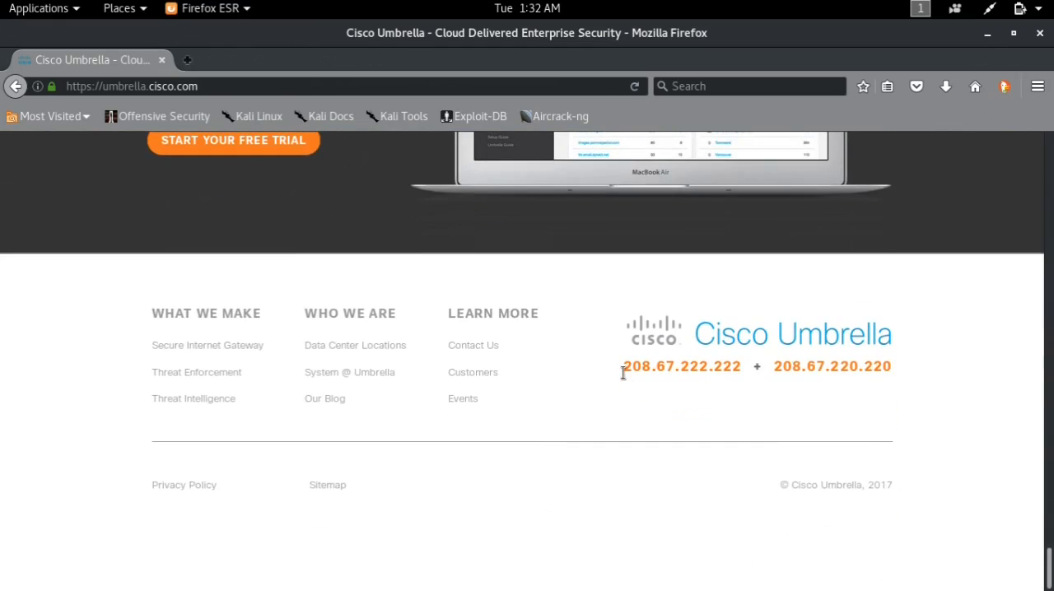
pyautogui.moveTo(692, 396)
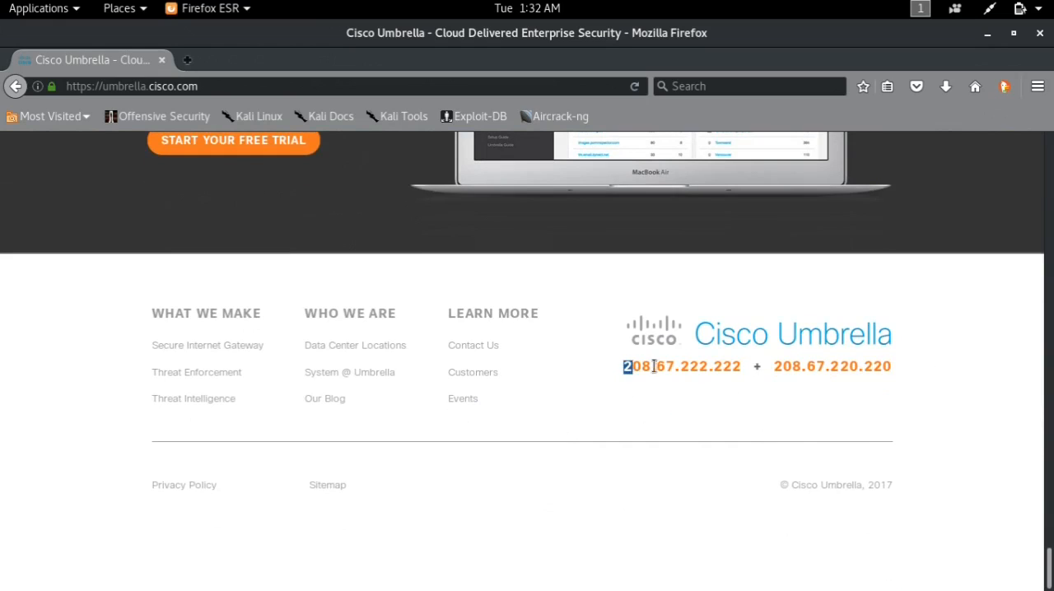
pyautogui.rightClick(681, 366)
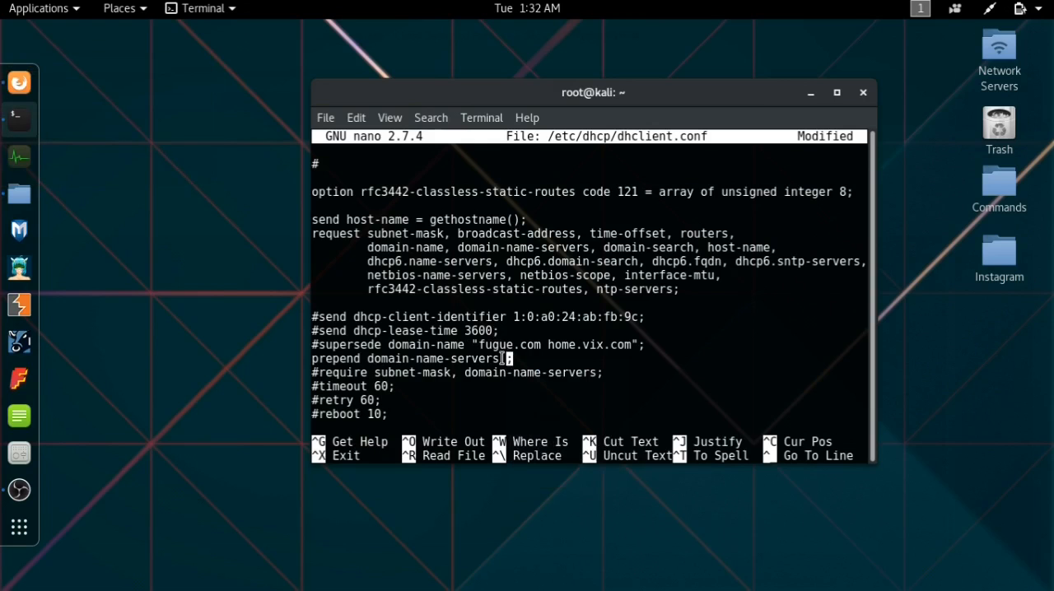
# Make the prepend line read domain-name-servers 208.67.222.222,208.67.220.220.
pyautogui.write('208.67.222.222')
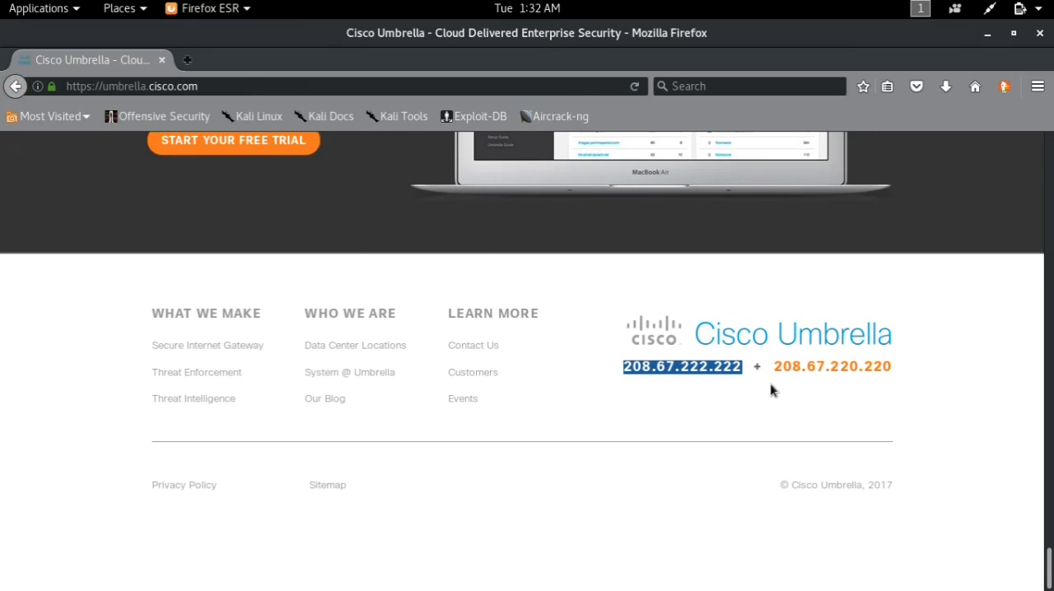
pyautogui.rightClick(832, 365)
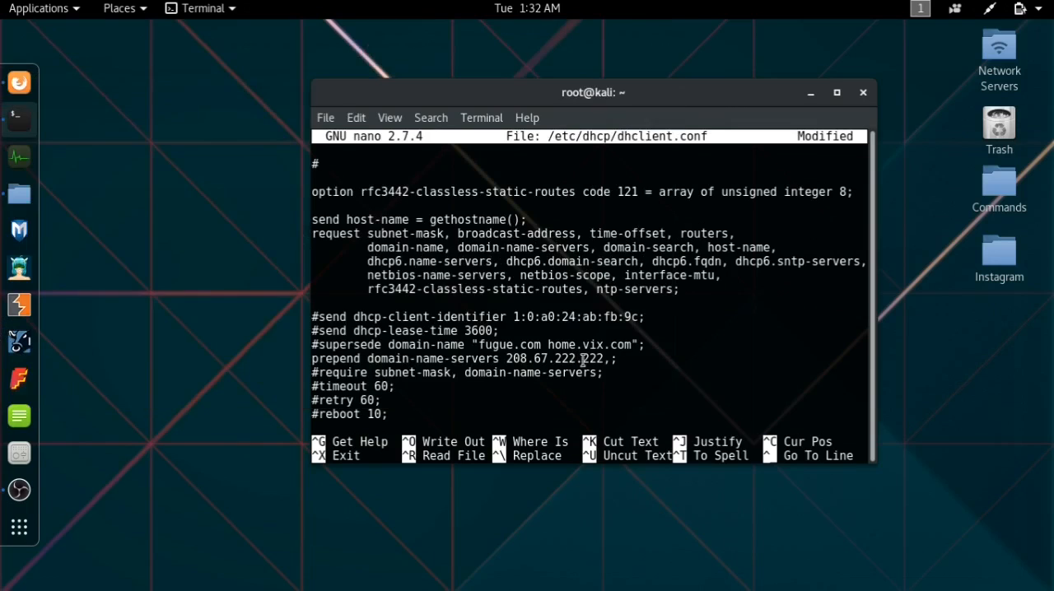
pyautogui.write(',208.67.220.220')
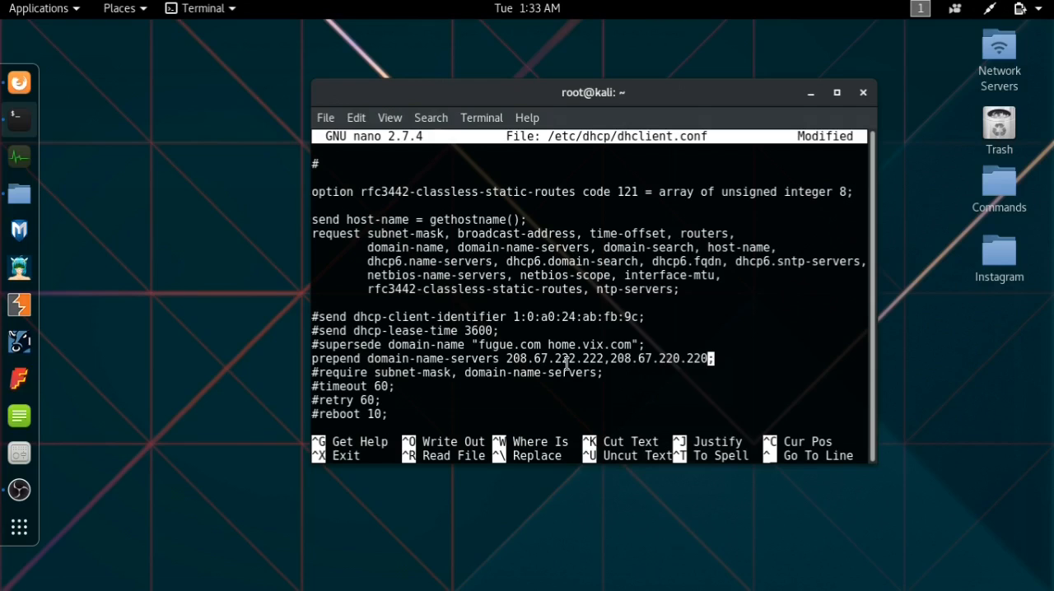
# Write dhclient.conf, leave nano and enter the service network-manager restart command.
pyautogui.press('ctrl+o')
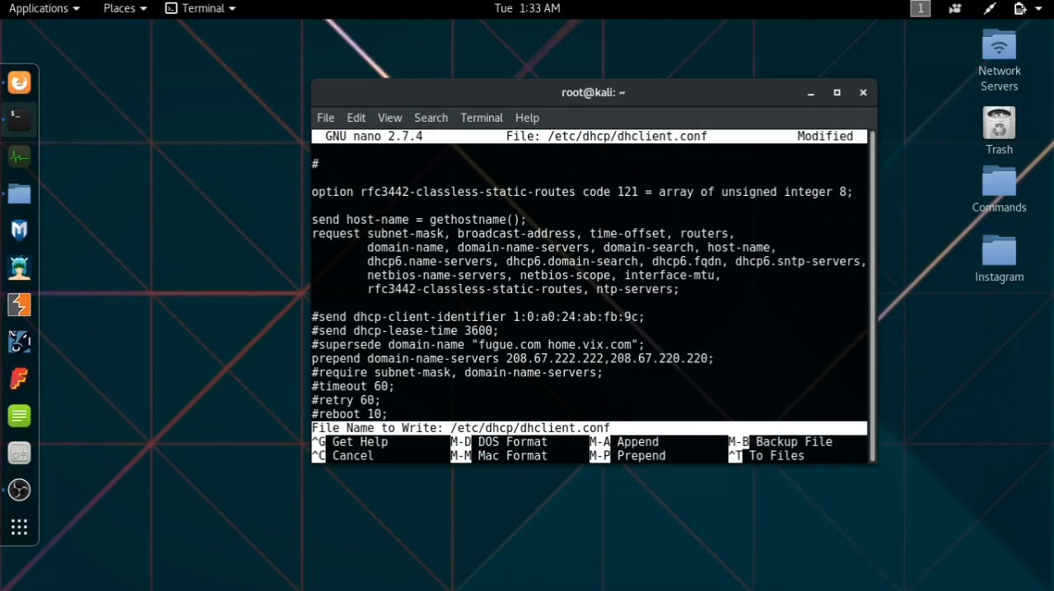
pyautogui.press('Return')
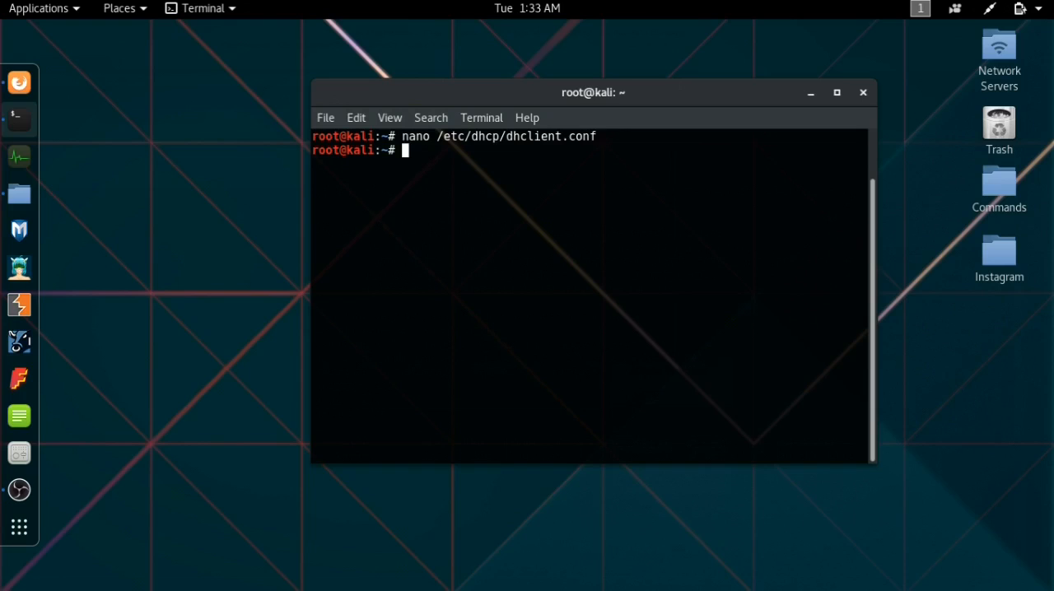
pyautogui.write('service')
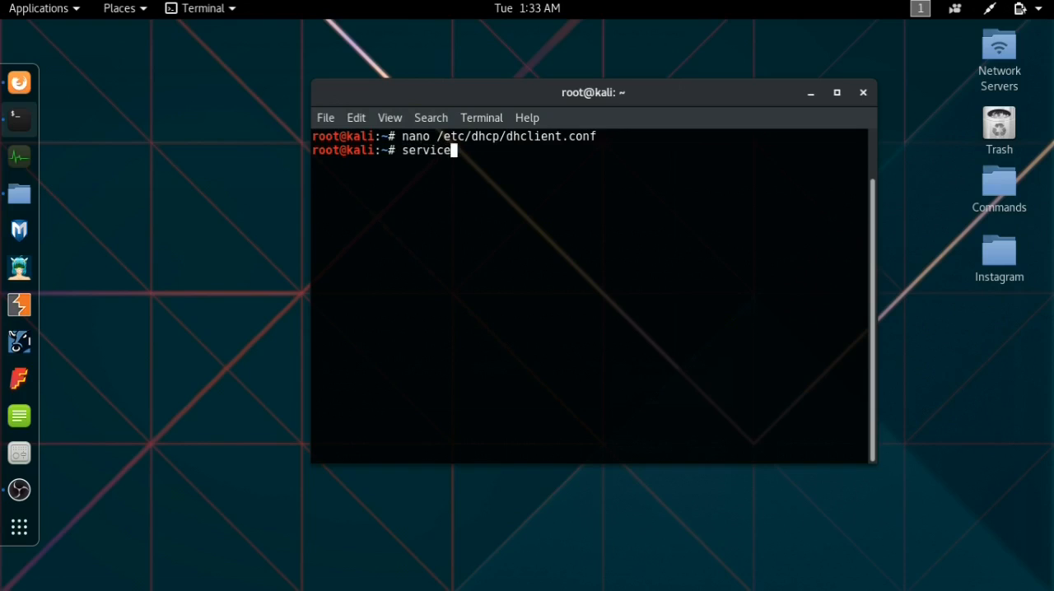
pyautogui.write('ne')
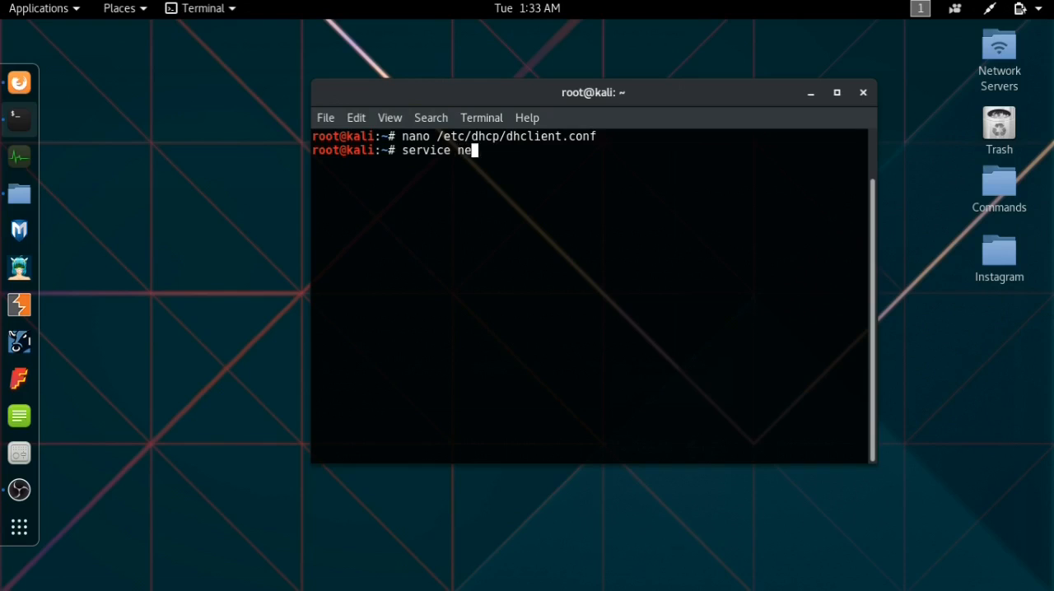
pyautogui.write('twork-mana')
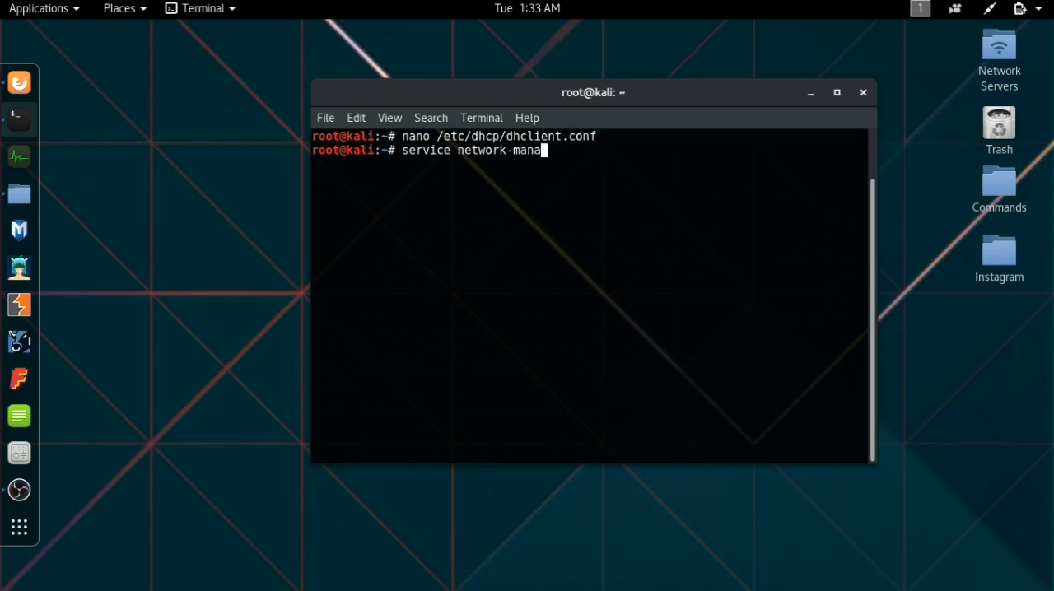
pyautogui.write('ger restart')
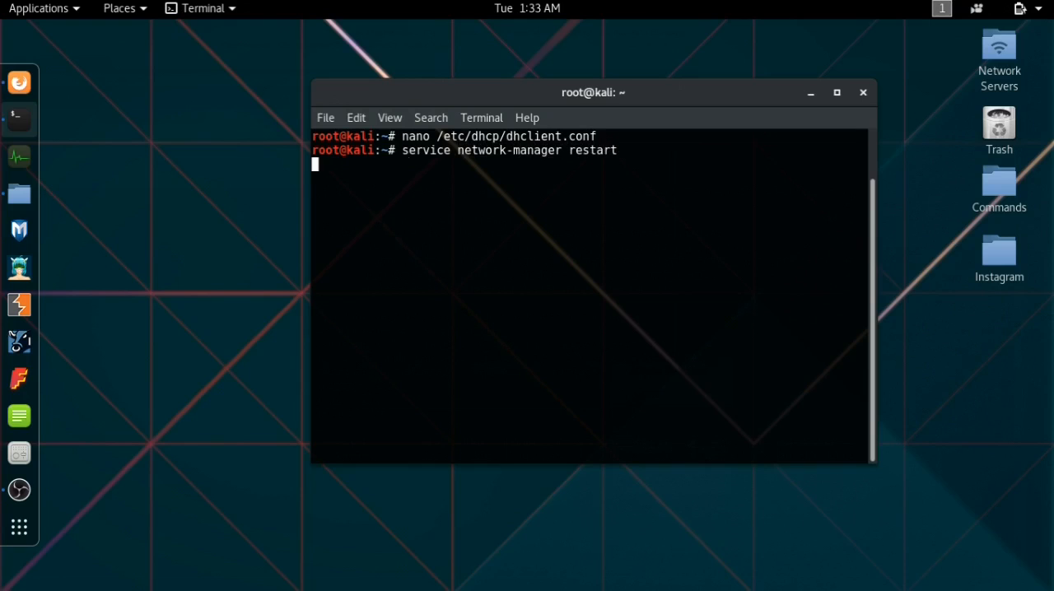
# Restart network-manager and reprint resolv.conf, now listing 208.67.222.222 and 208.67.220.220.
pyautogui.press('Return')
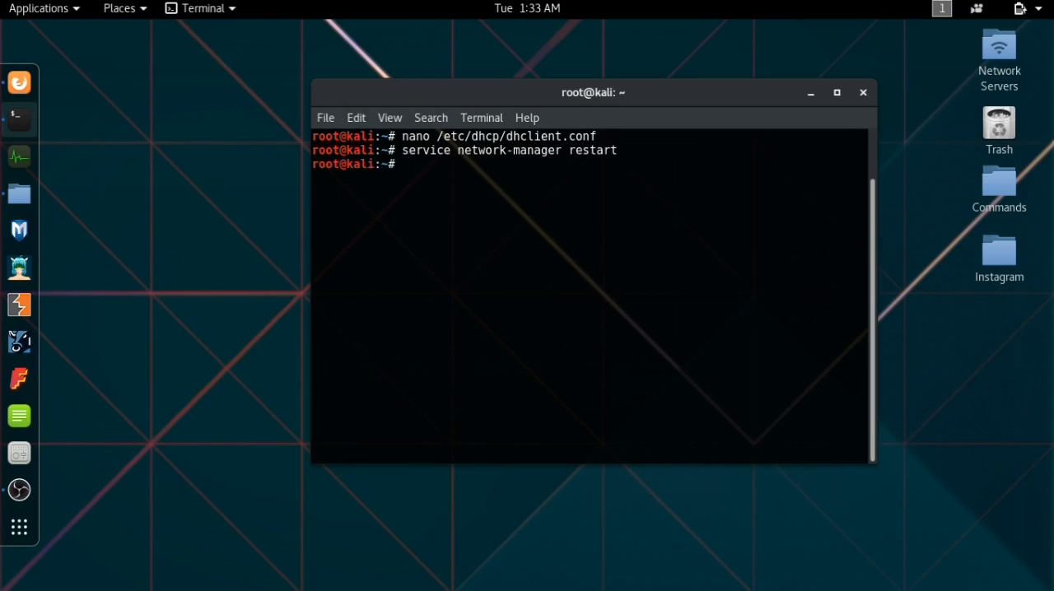
pyautogui.write('cat /')
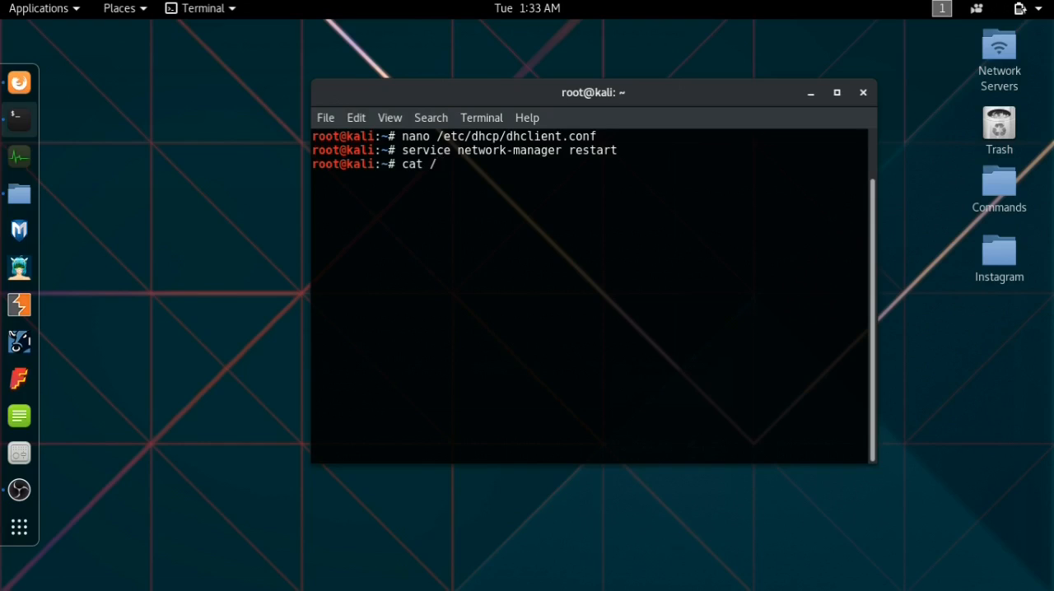
pyautogui.write('etc/')
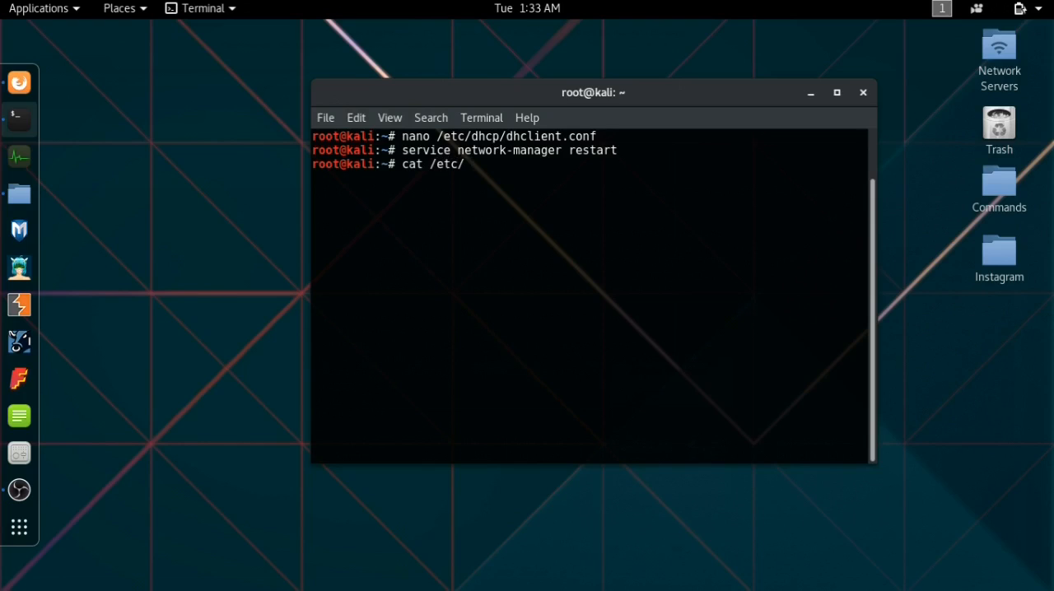
pyautogui.write('resolv.conf')
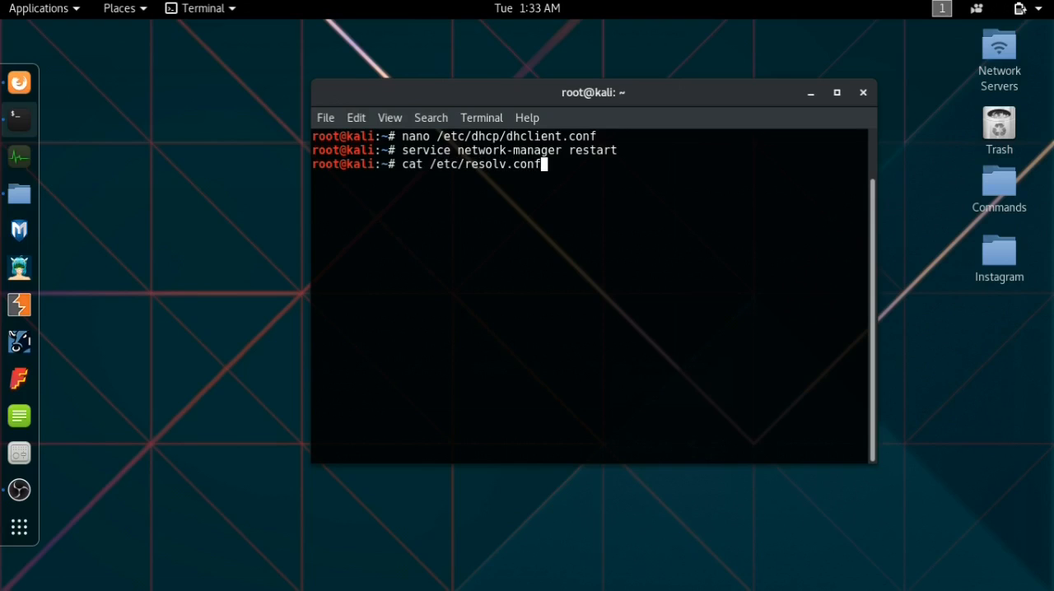
pyautogui.press('Return')
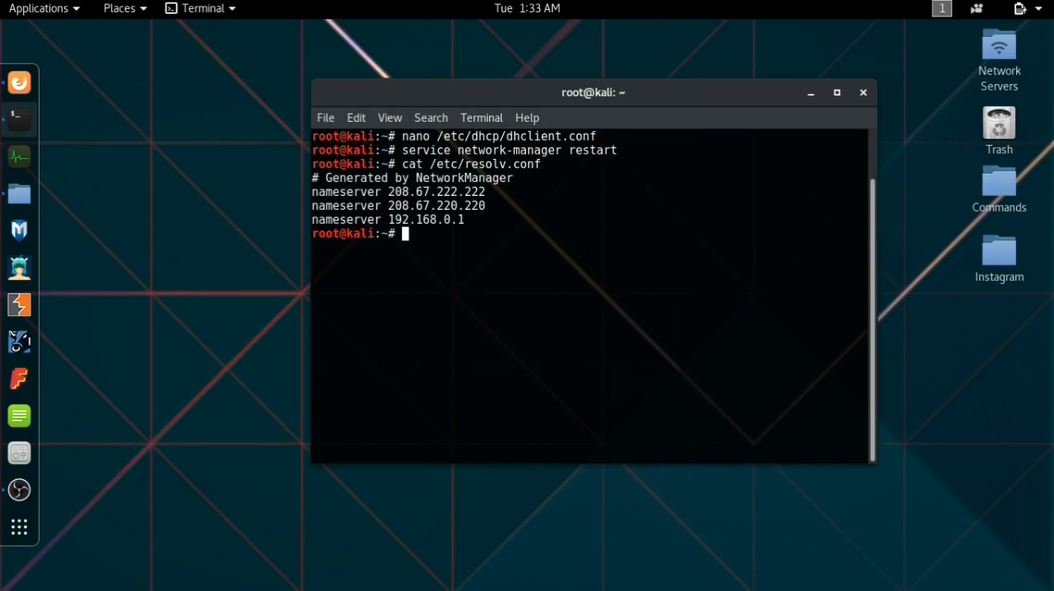
pyautogui.moveTo(455, 227)
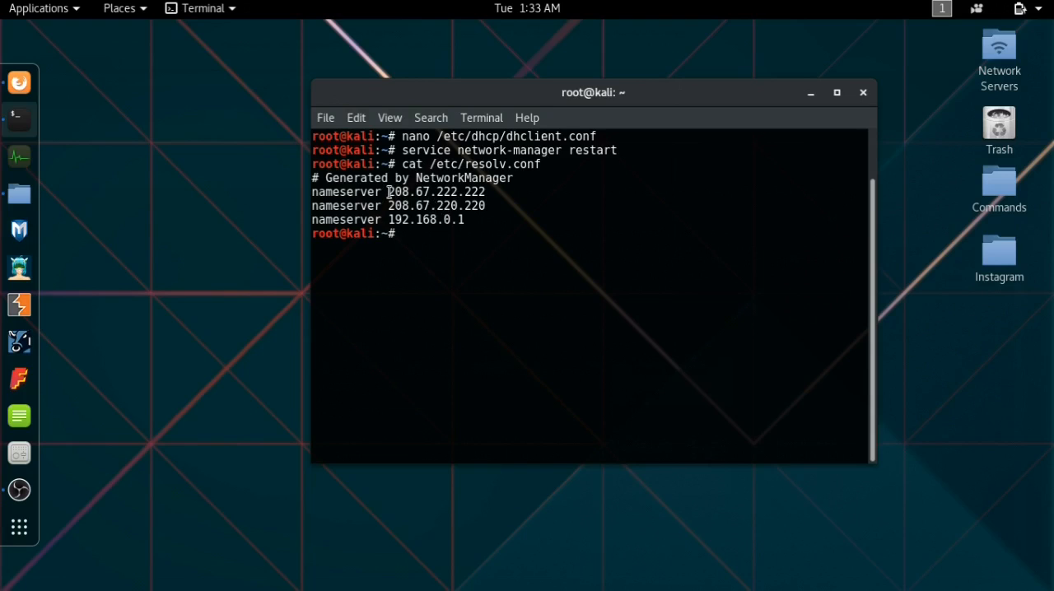
pyautogui.doubleClick(435, 191)
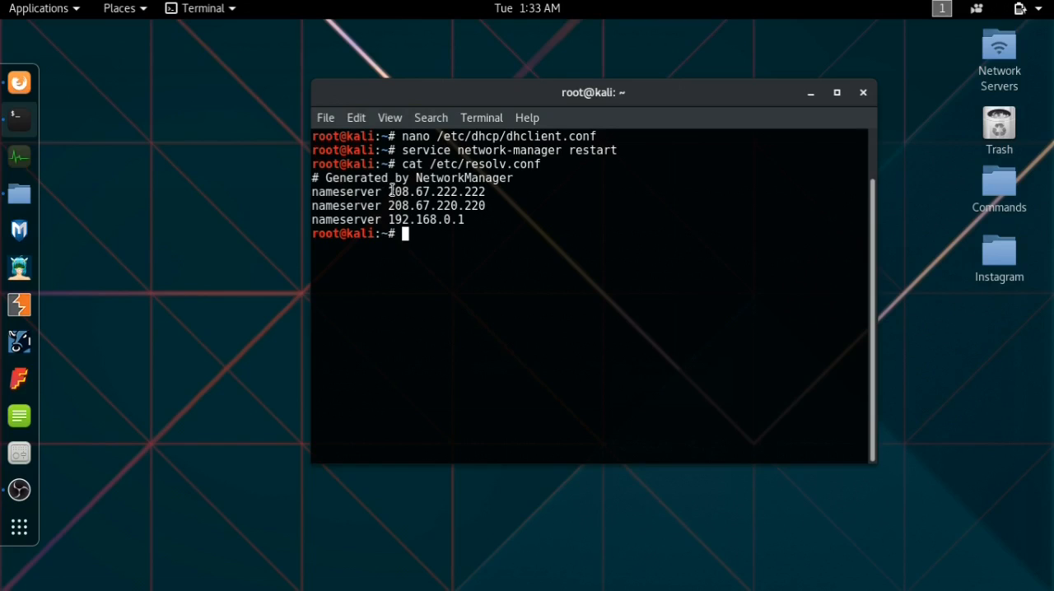
pyautogui.doubleClick(435, 191)
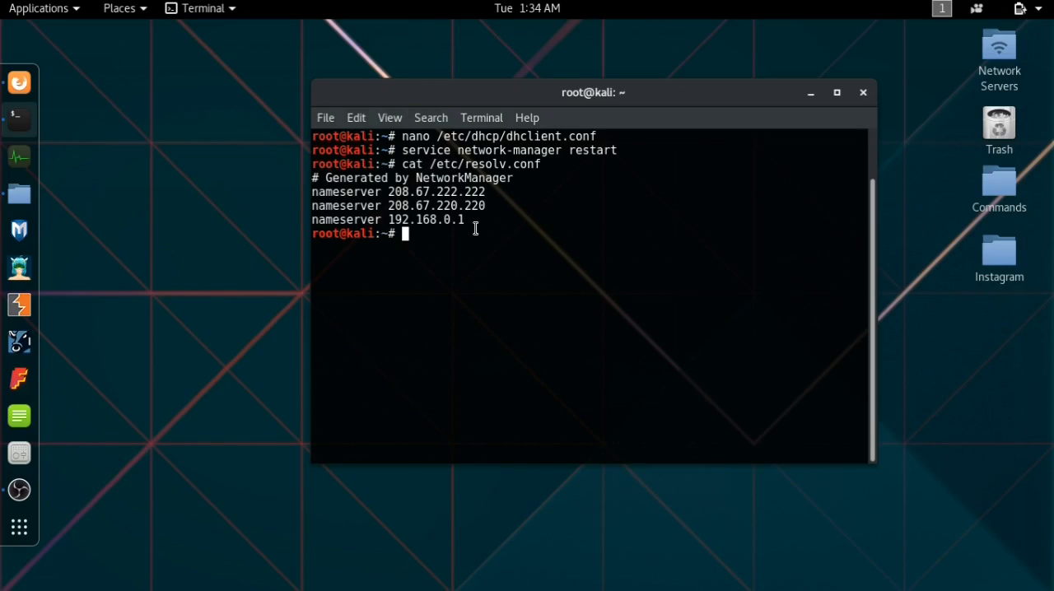
pyautogui.moveTo(471, 234)
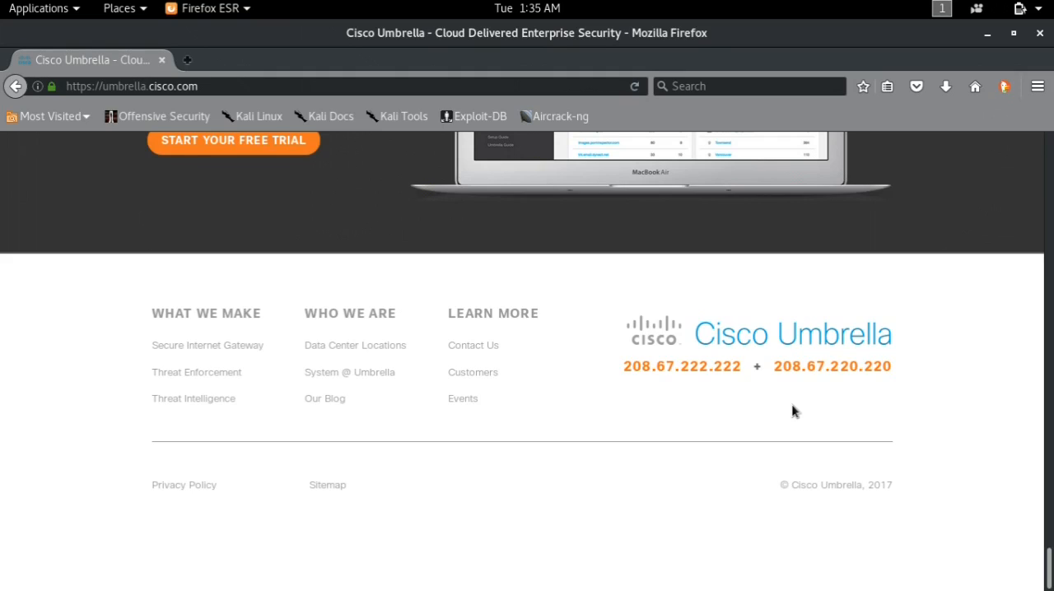
pyautogui.moveTo(931, 280)
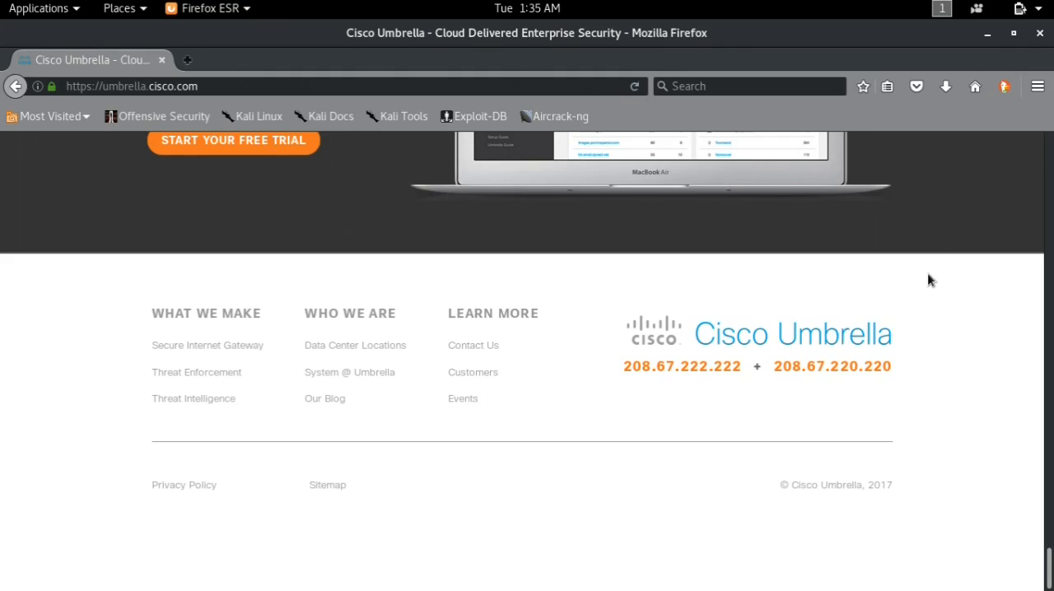
pyautogui.moveTo(926, 275)
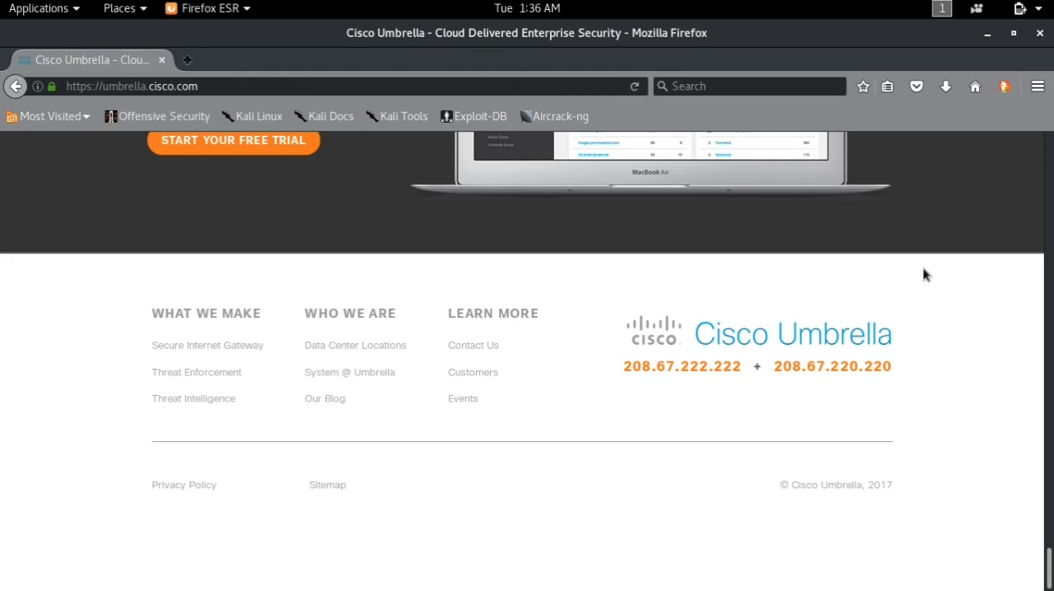
pyautogui.moveTo(662, 8)
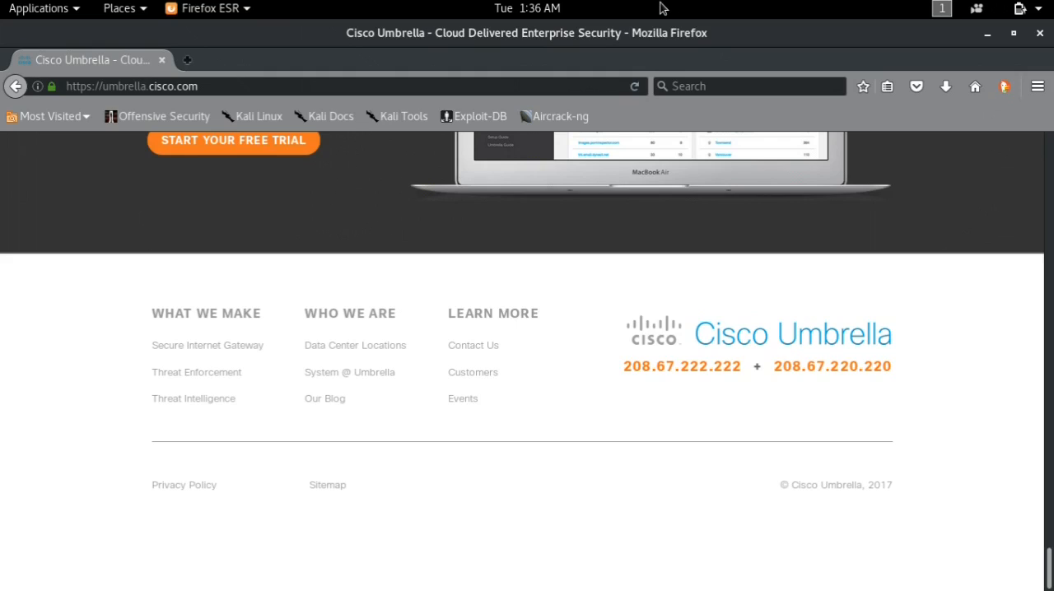